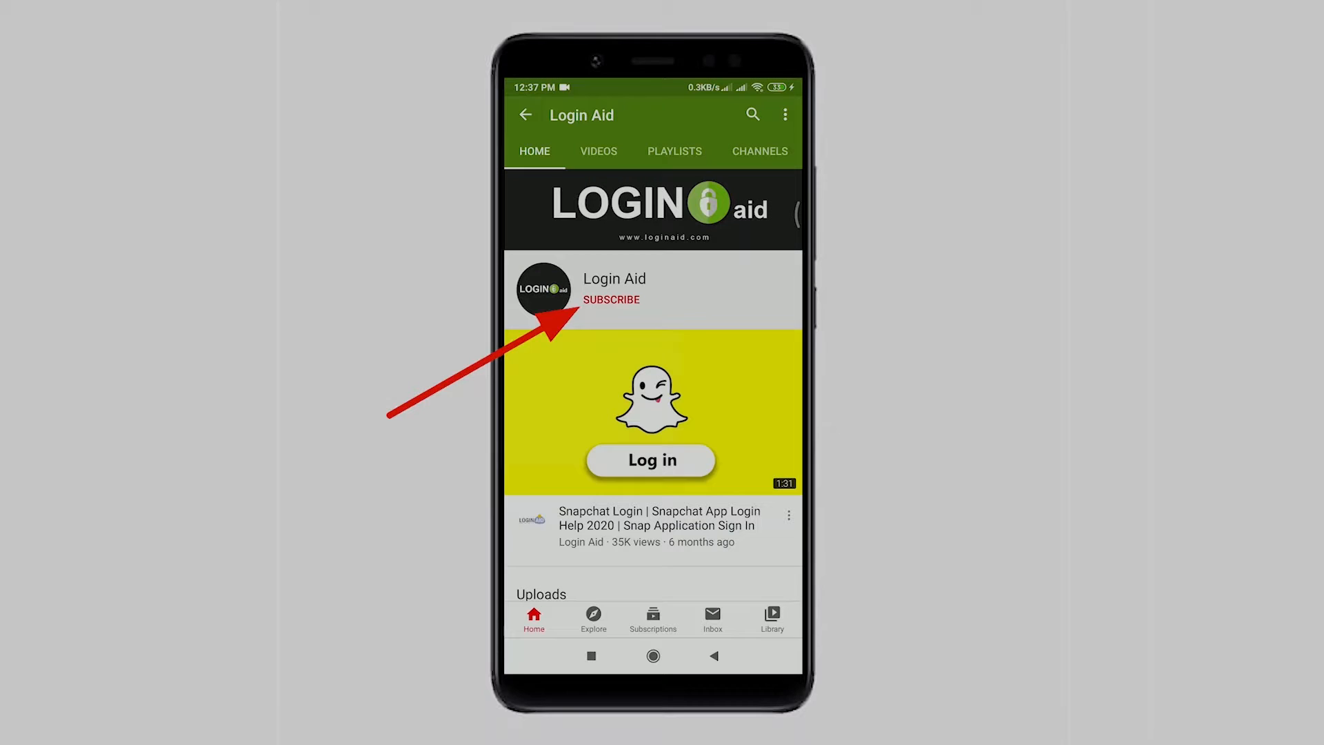
Step: Browse the eBay image results in Google Search before closing the browser to the desktop
click(610, 299)
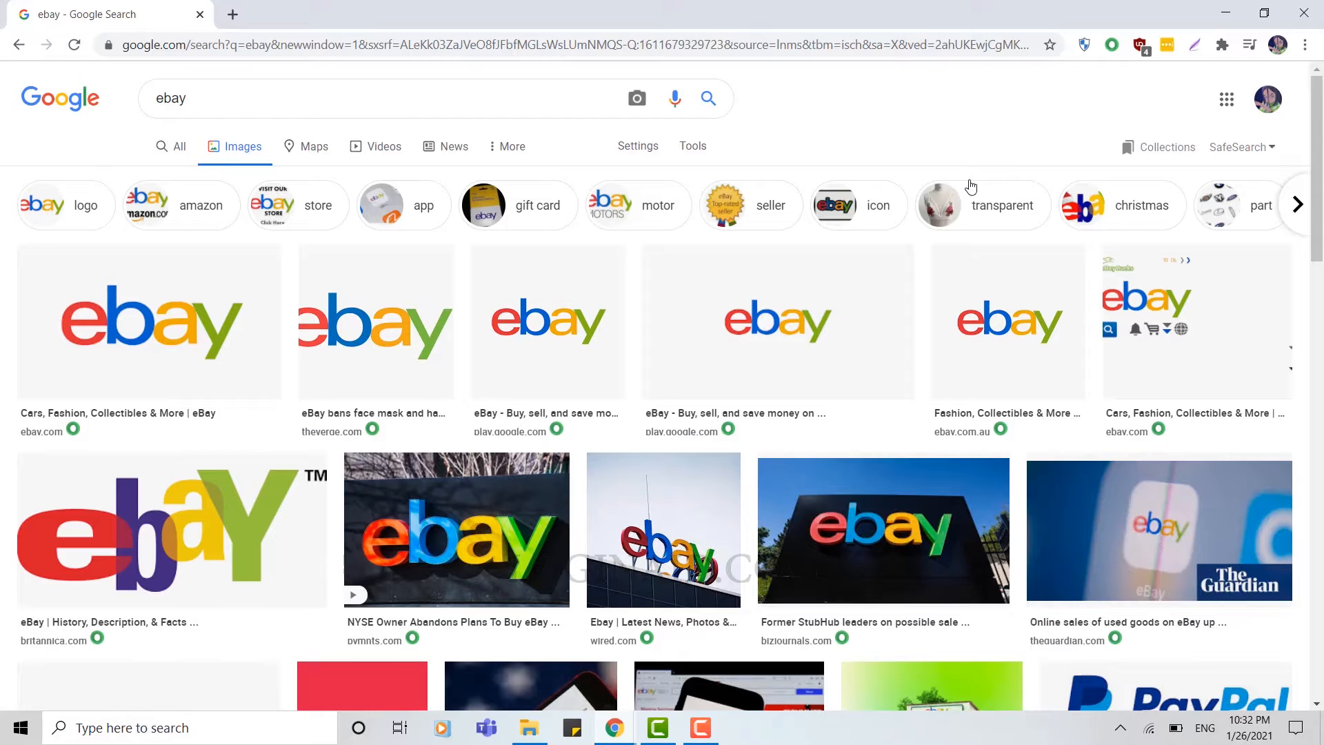
mouse_move(934, 129)
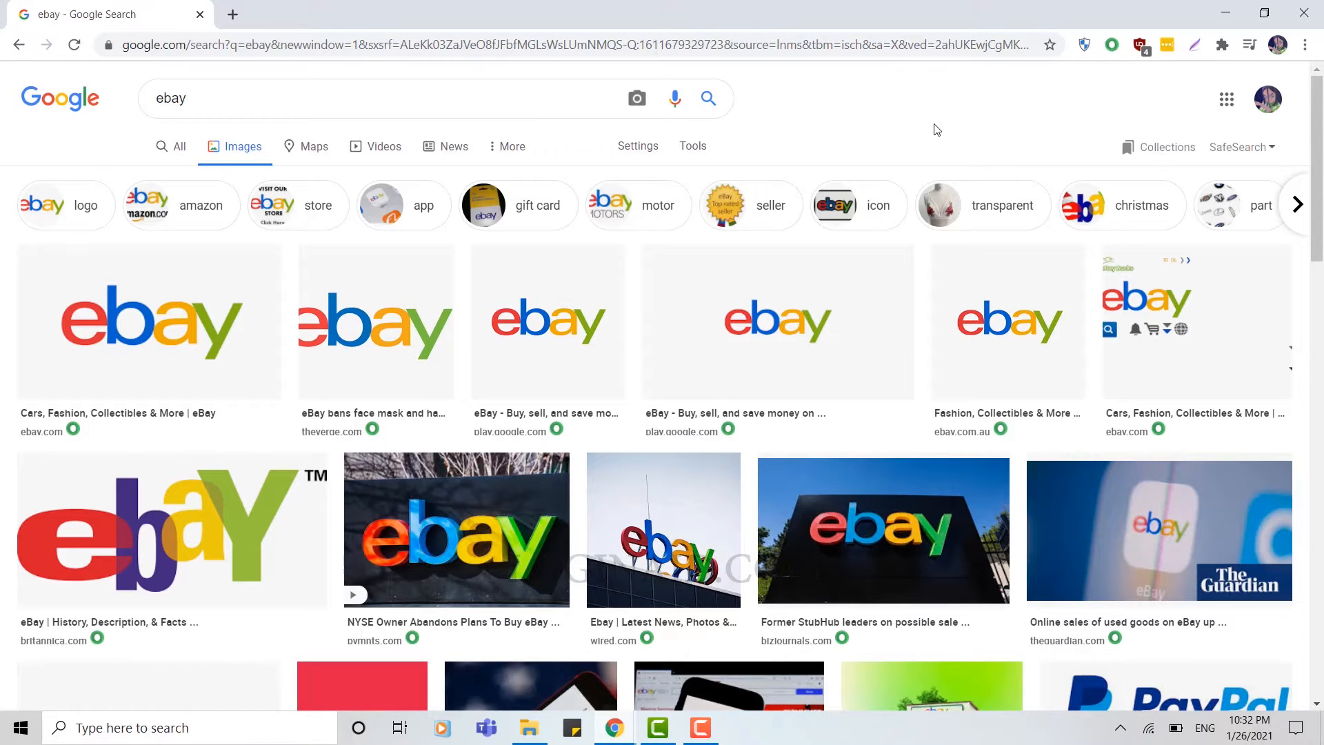
scroll(down, 3)
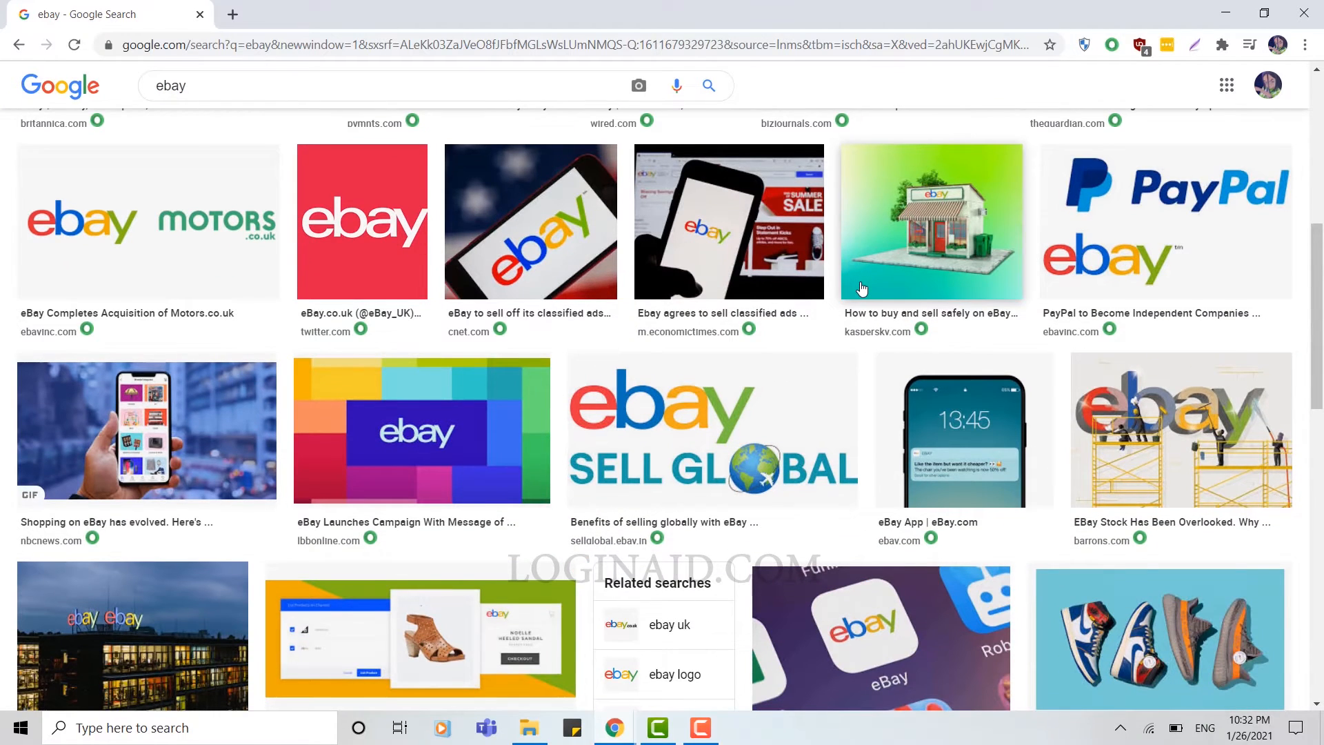
scroll(down, 3)
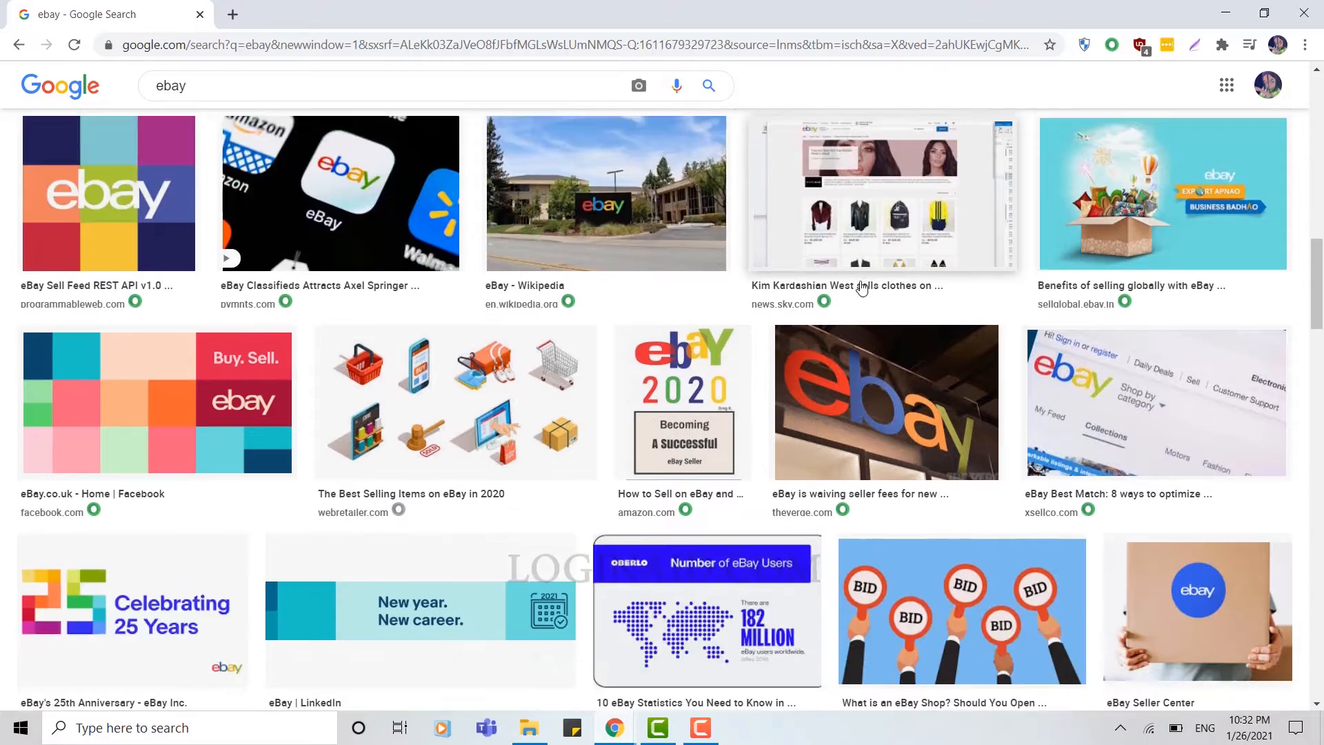
scroll(up, 3)
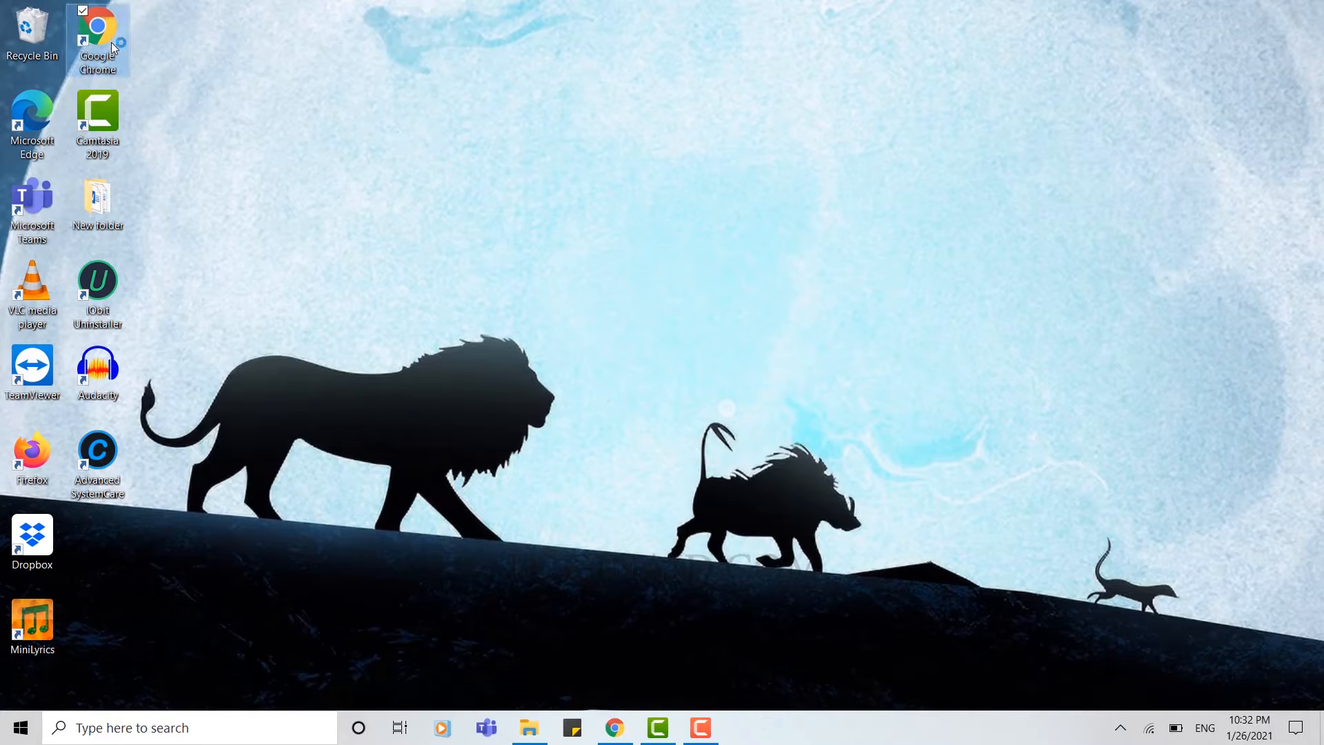
Step: Launch Google Chrome from the desktop and go to ebay.com
double_click(97, 33)
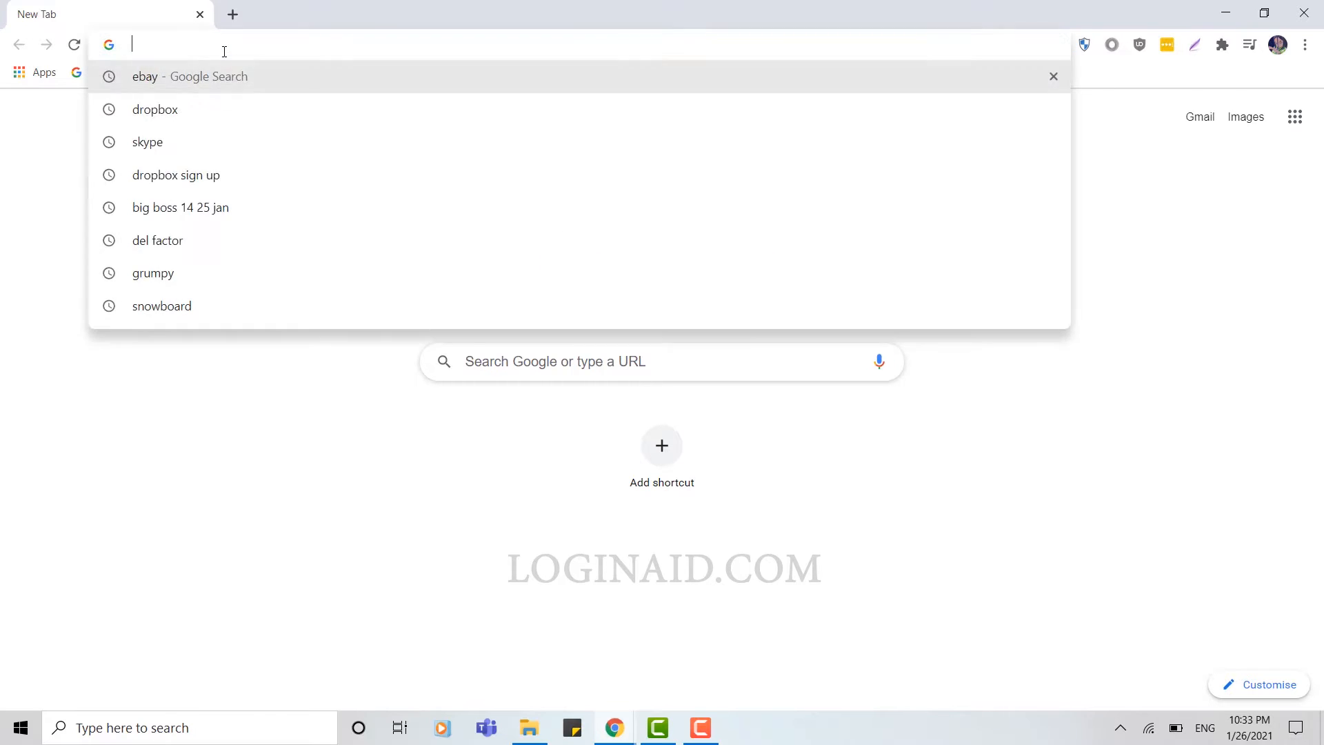
text(ebay.com)
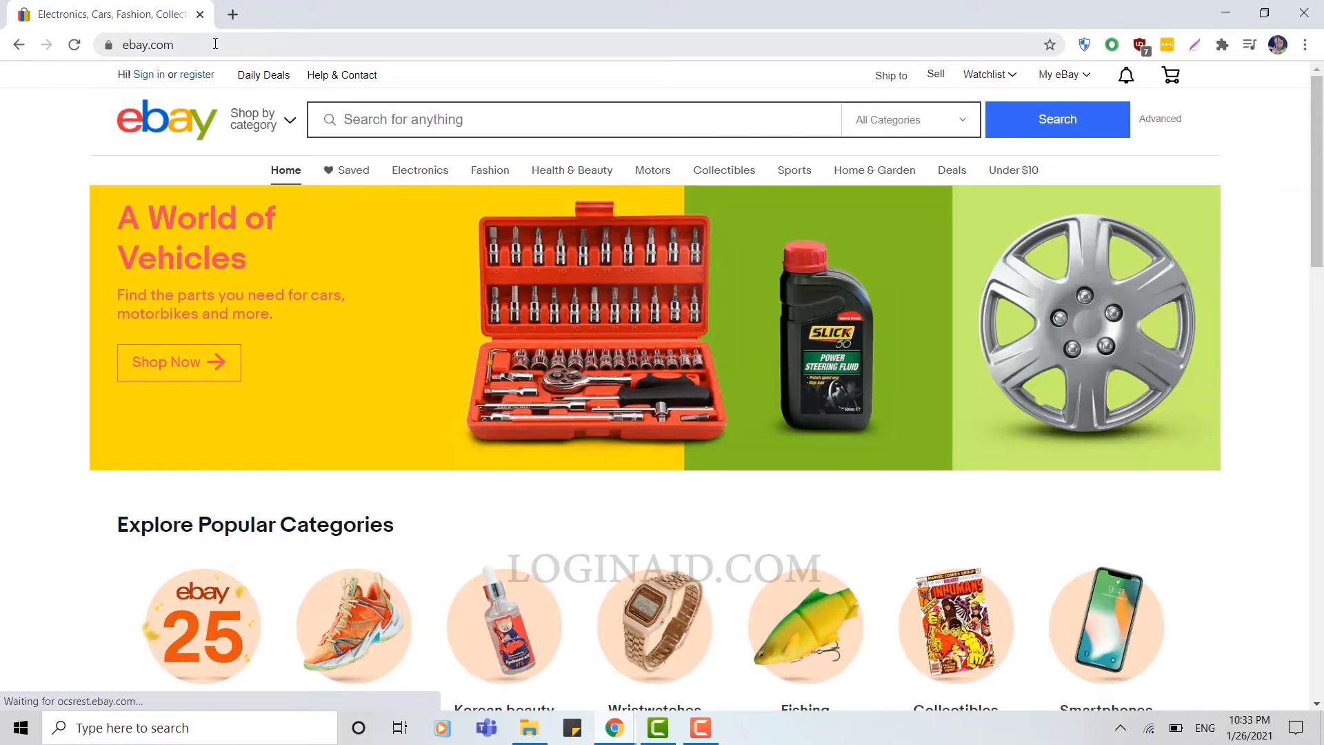
Step: Look over the eBay homepage and start registering a new account via the 'register' link
scroll(down, 3)
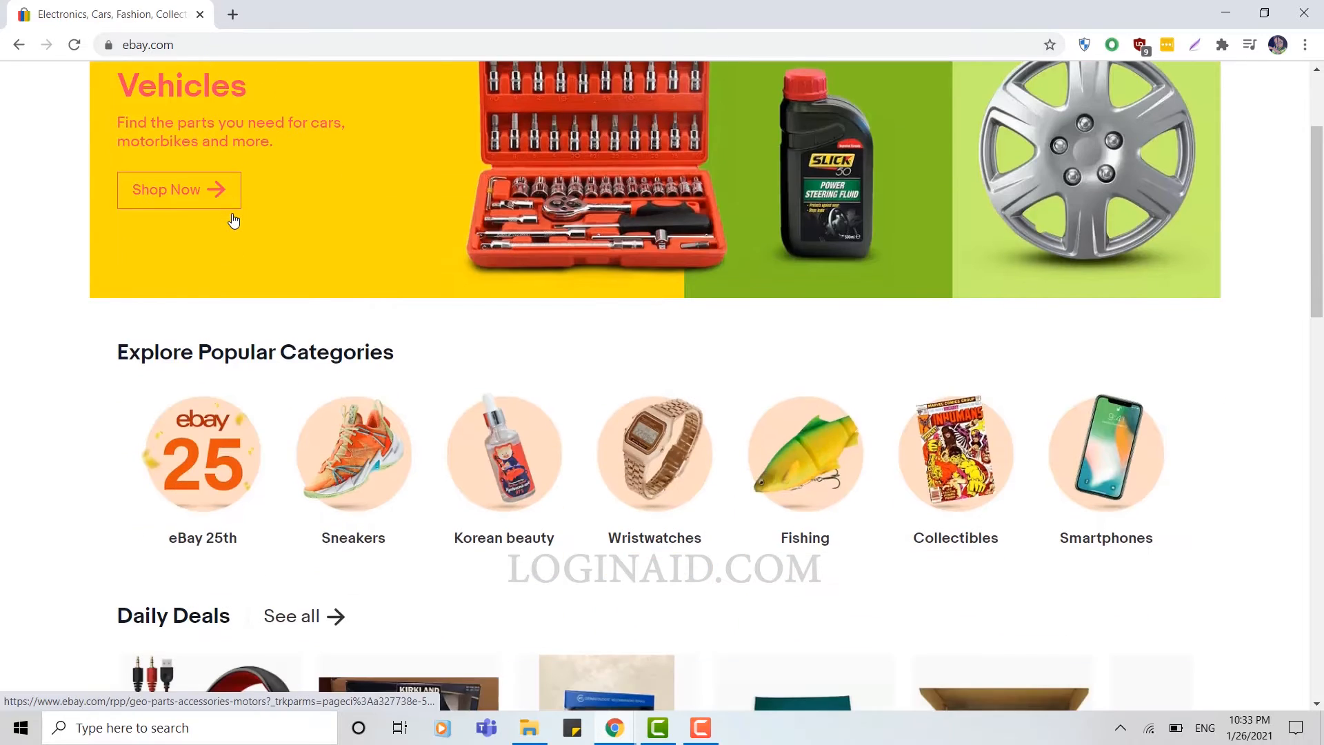
scroll(up, 3)
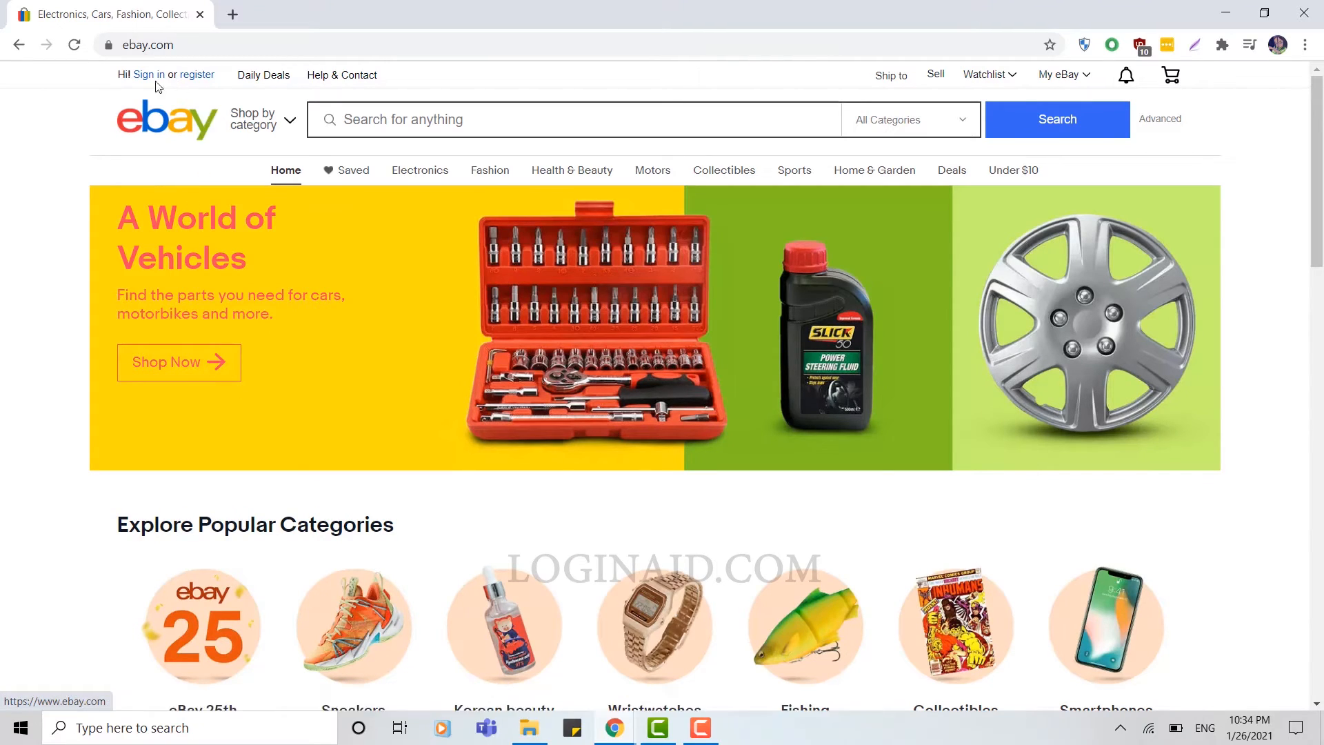
mouse_move(142, 99)
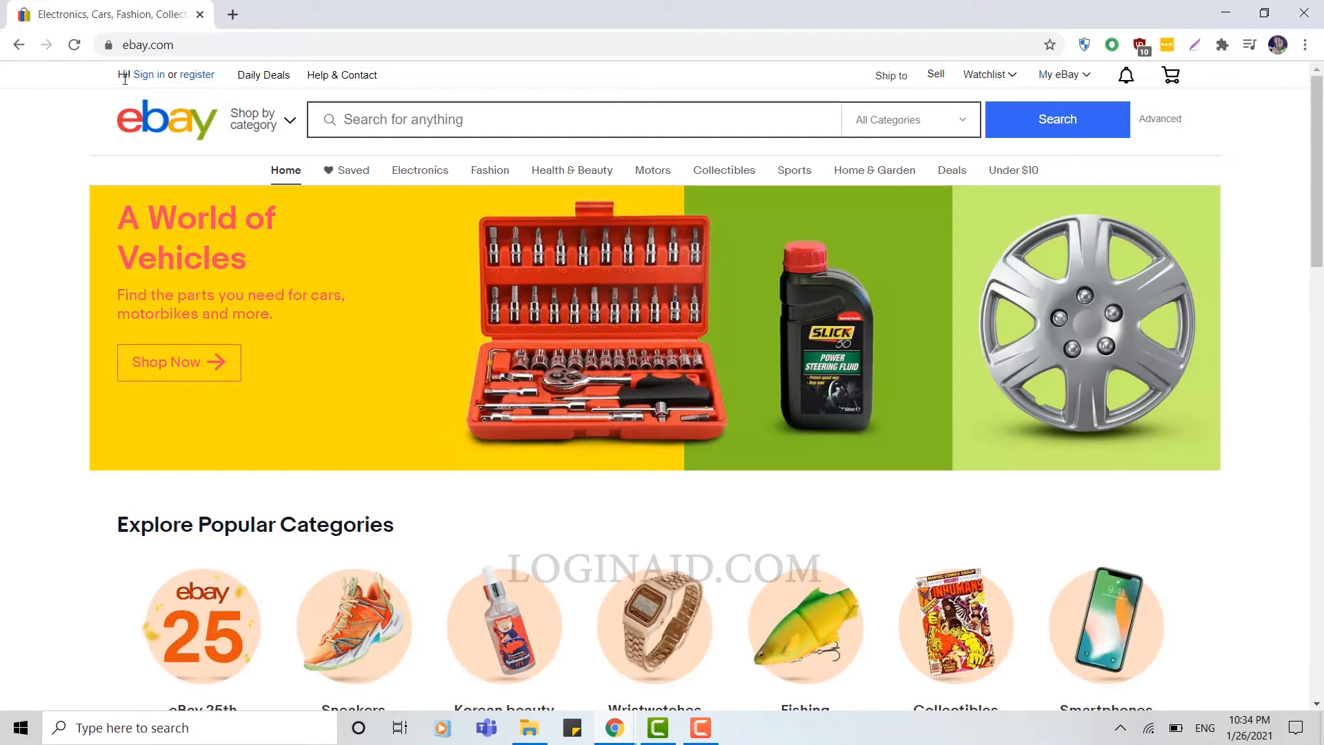
mouse_move(198, 75)
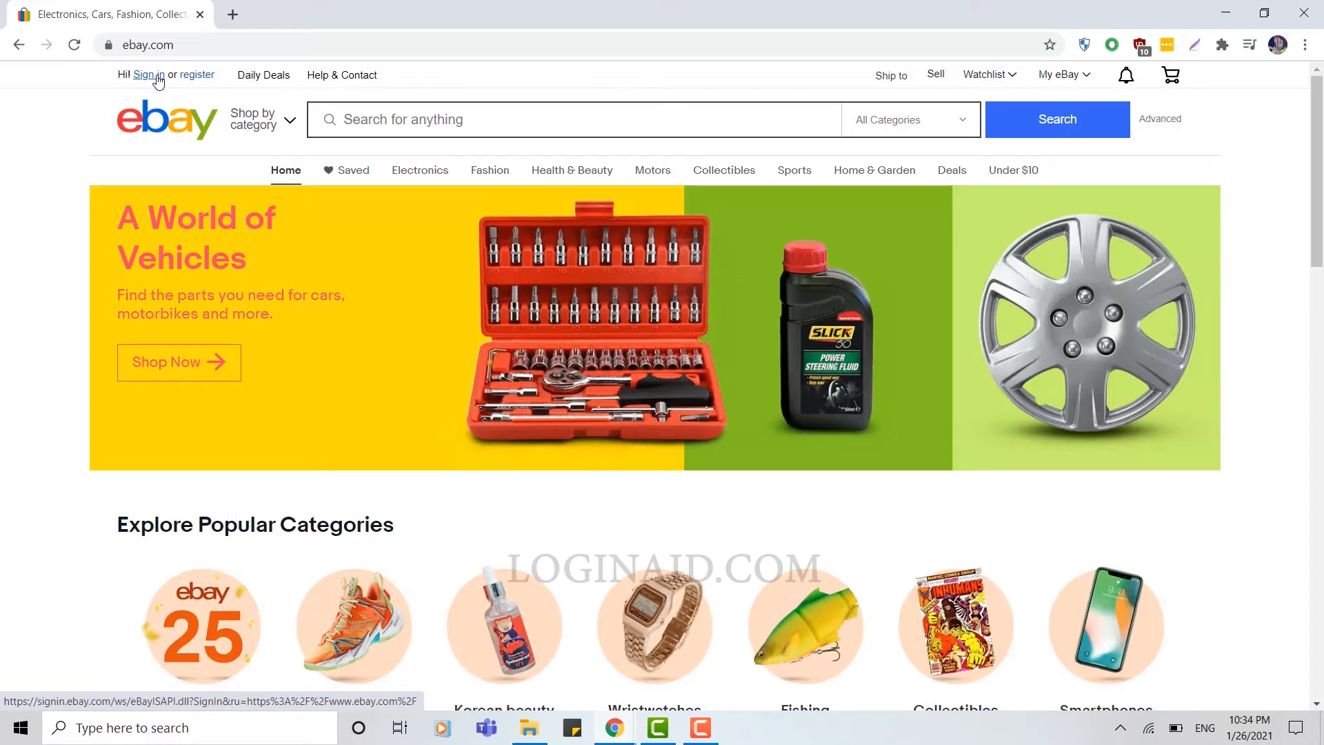
mouse_move(197, 75)
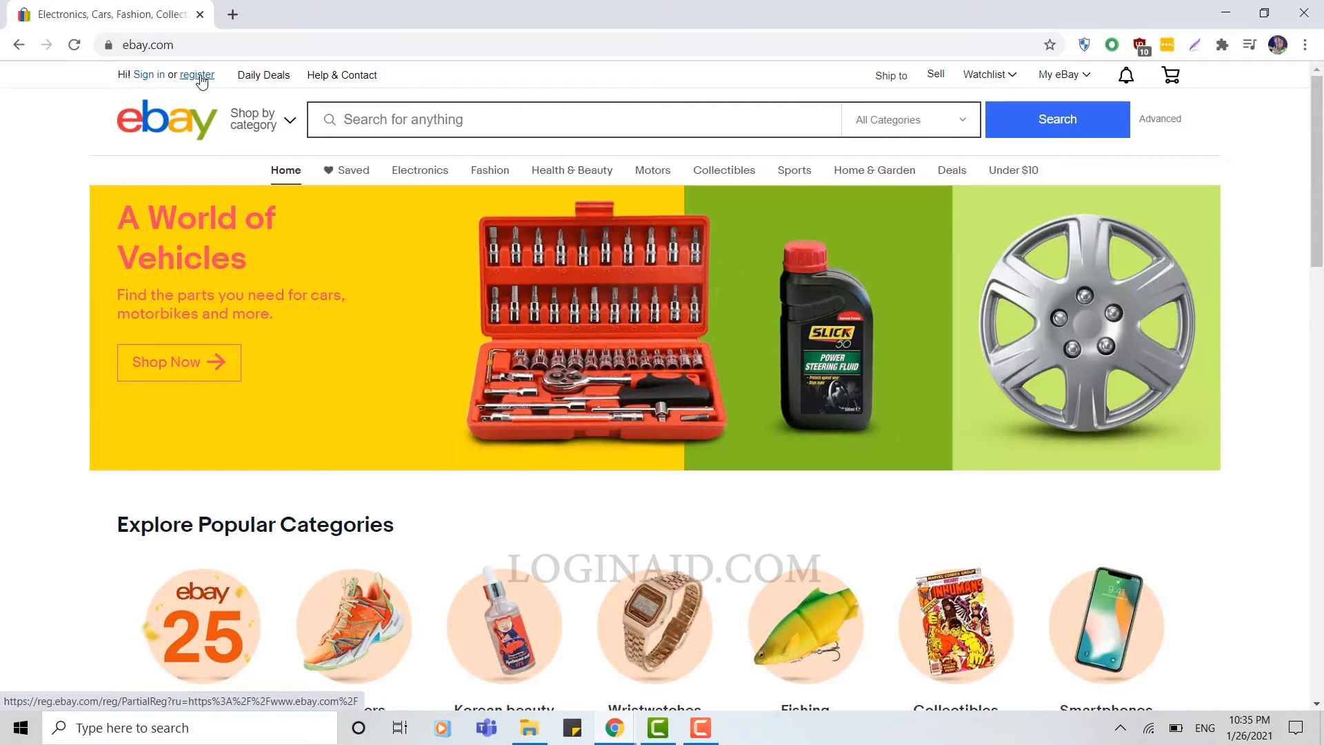
click(197, 74)
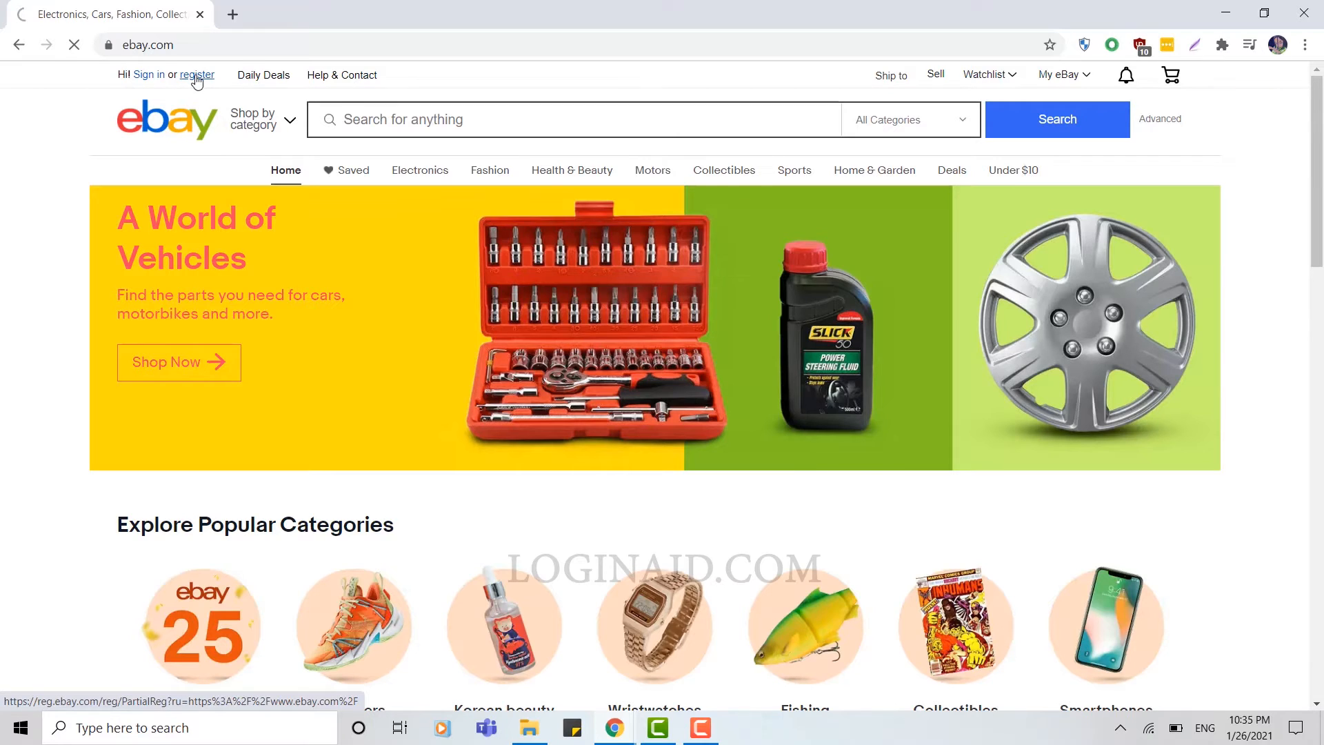
click(198, 74)
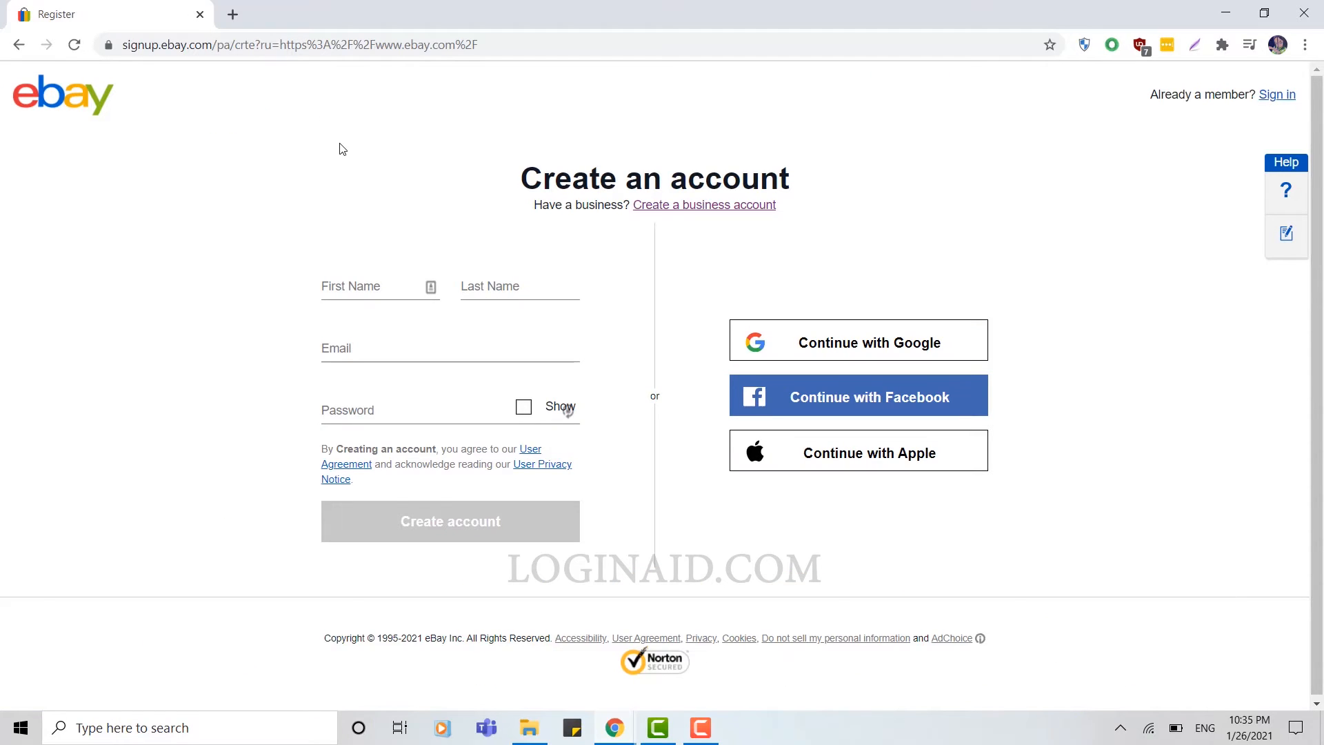
mouse_move(351, 237)
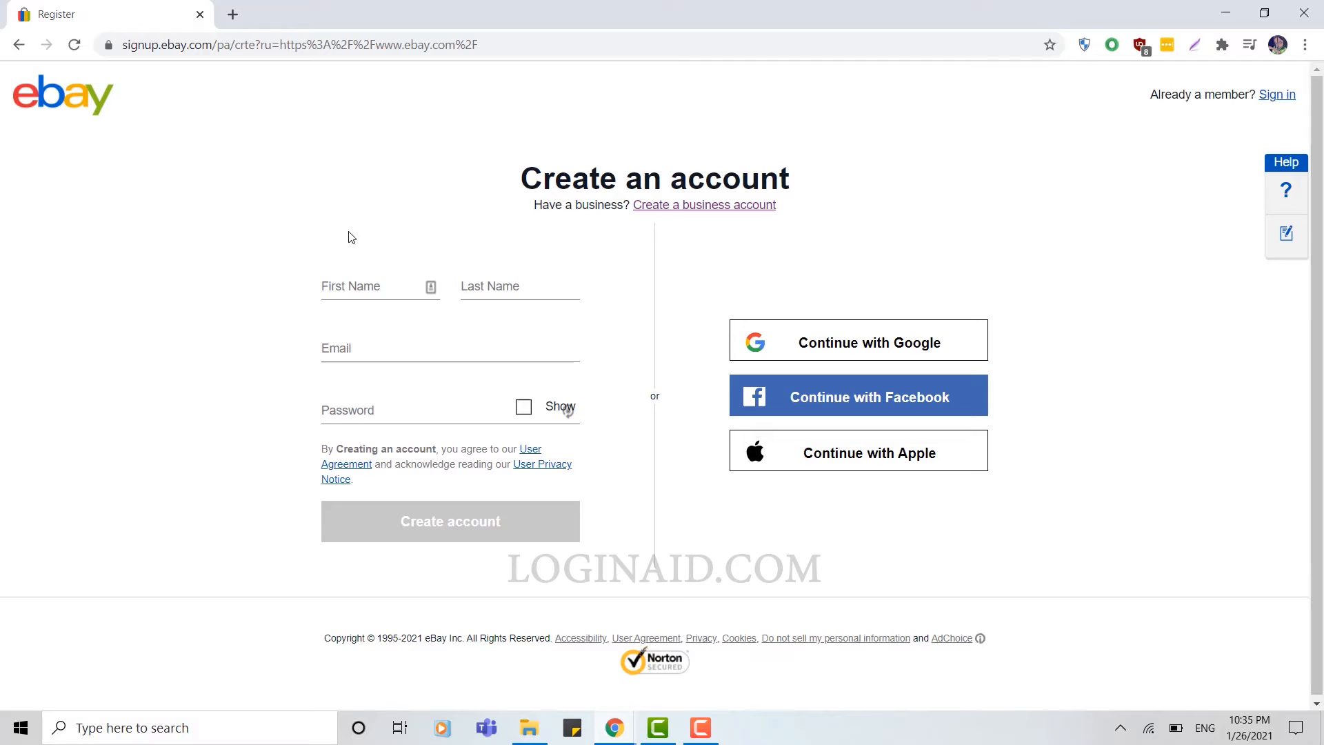
mouse_move(675, 209)
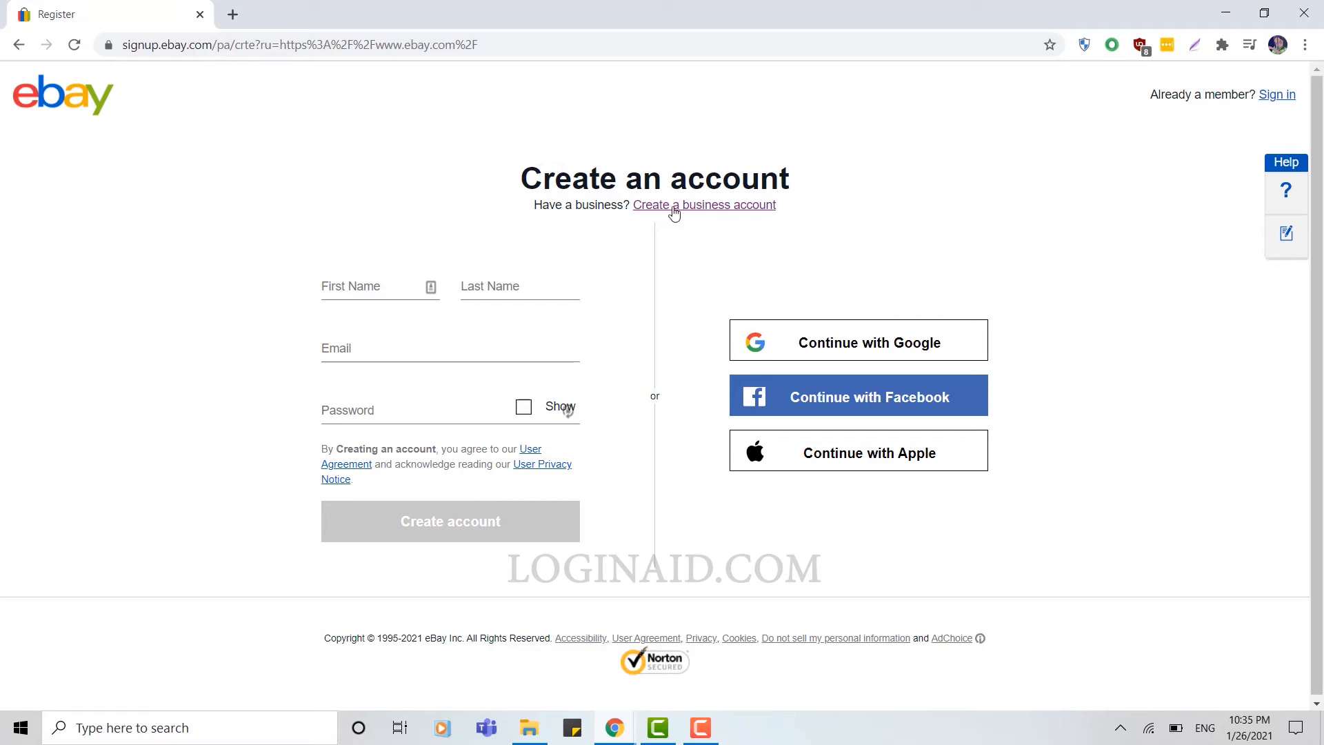
mouse_move(763, 211)
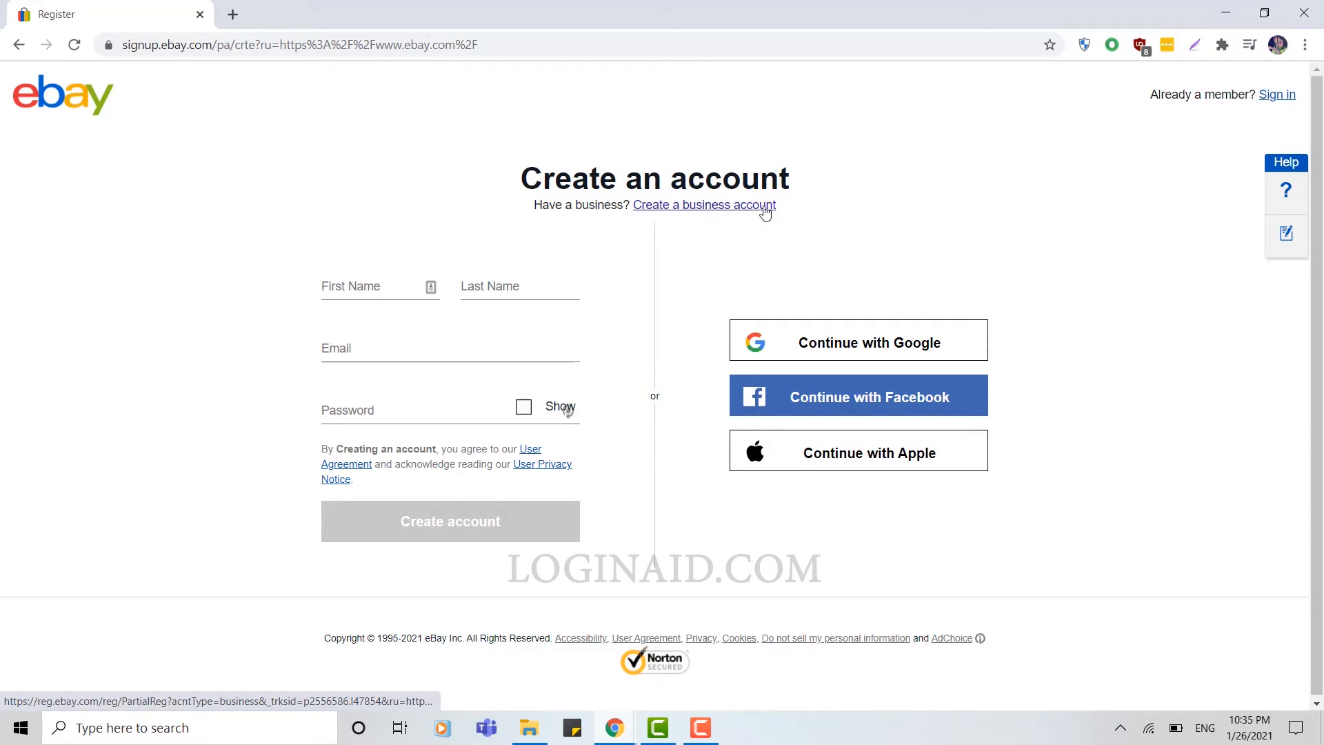
mouse_move(791, 211)
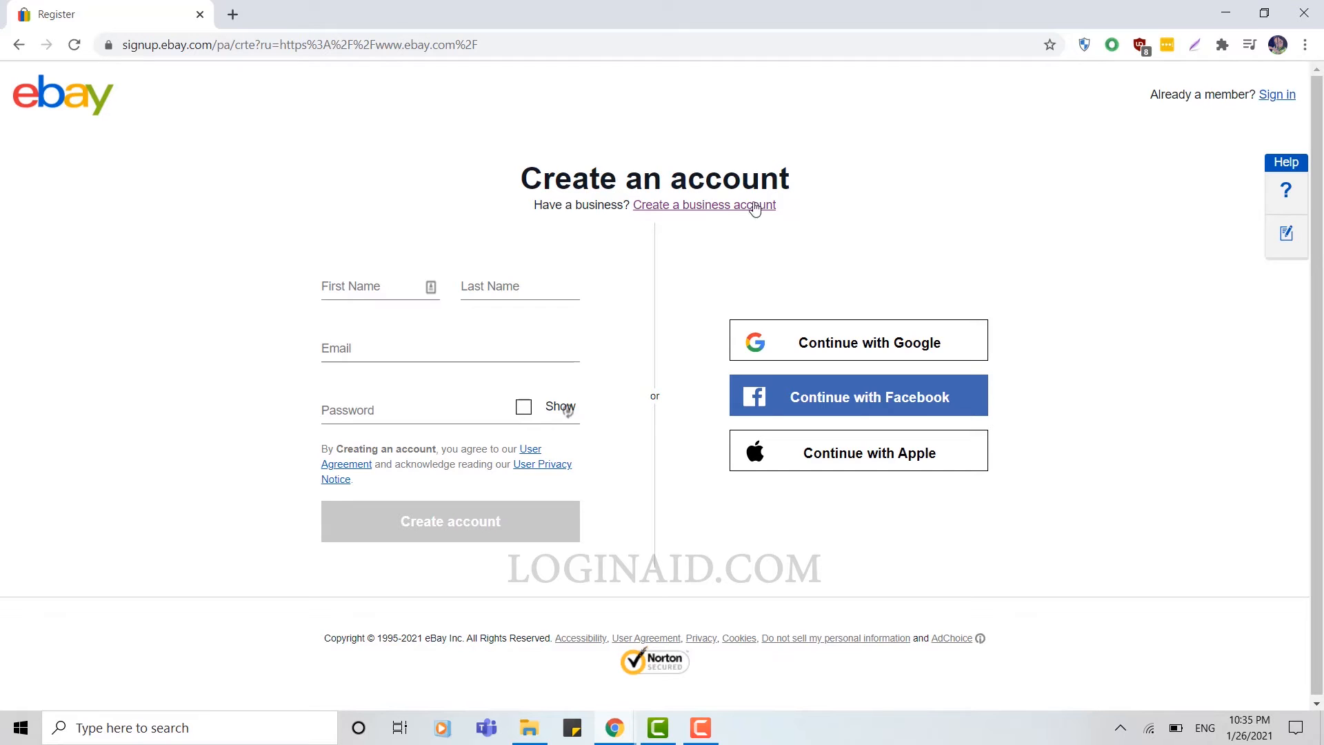
mouse_move(704, 204)
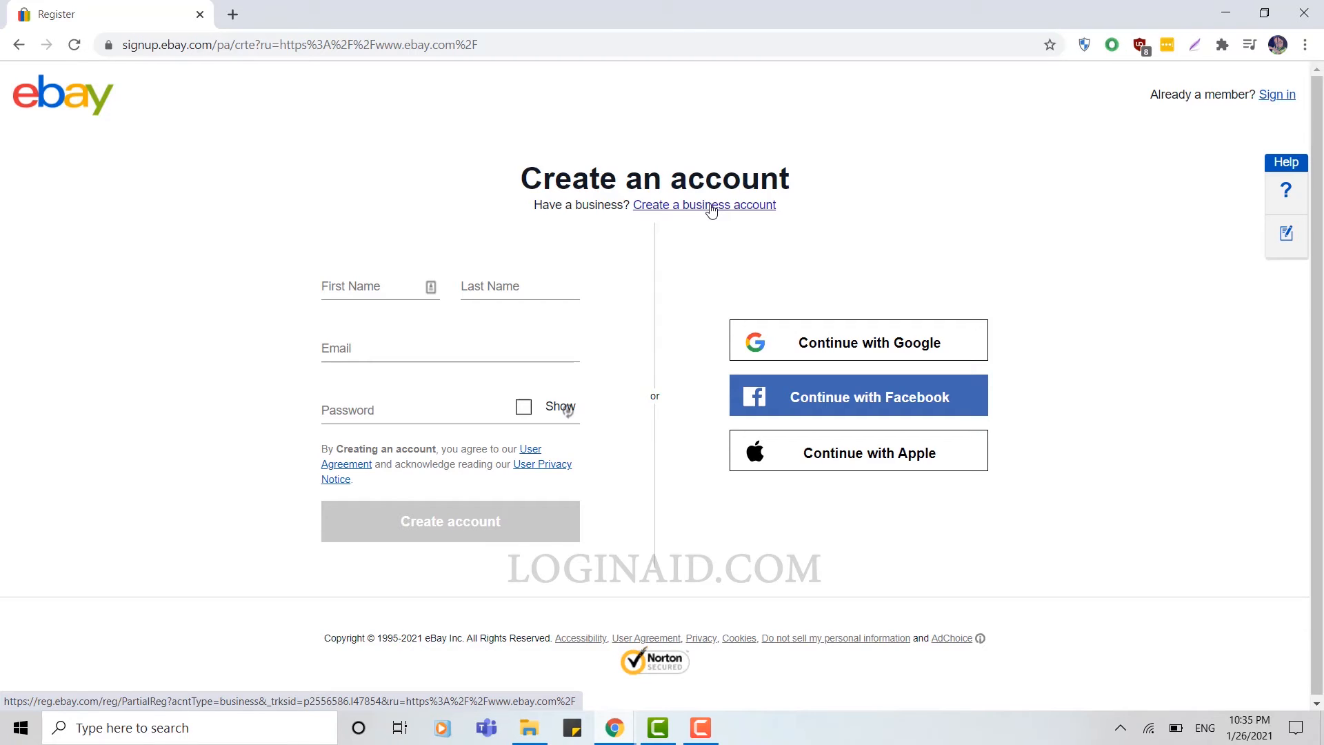
mouse_move(708, 216)
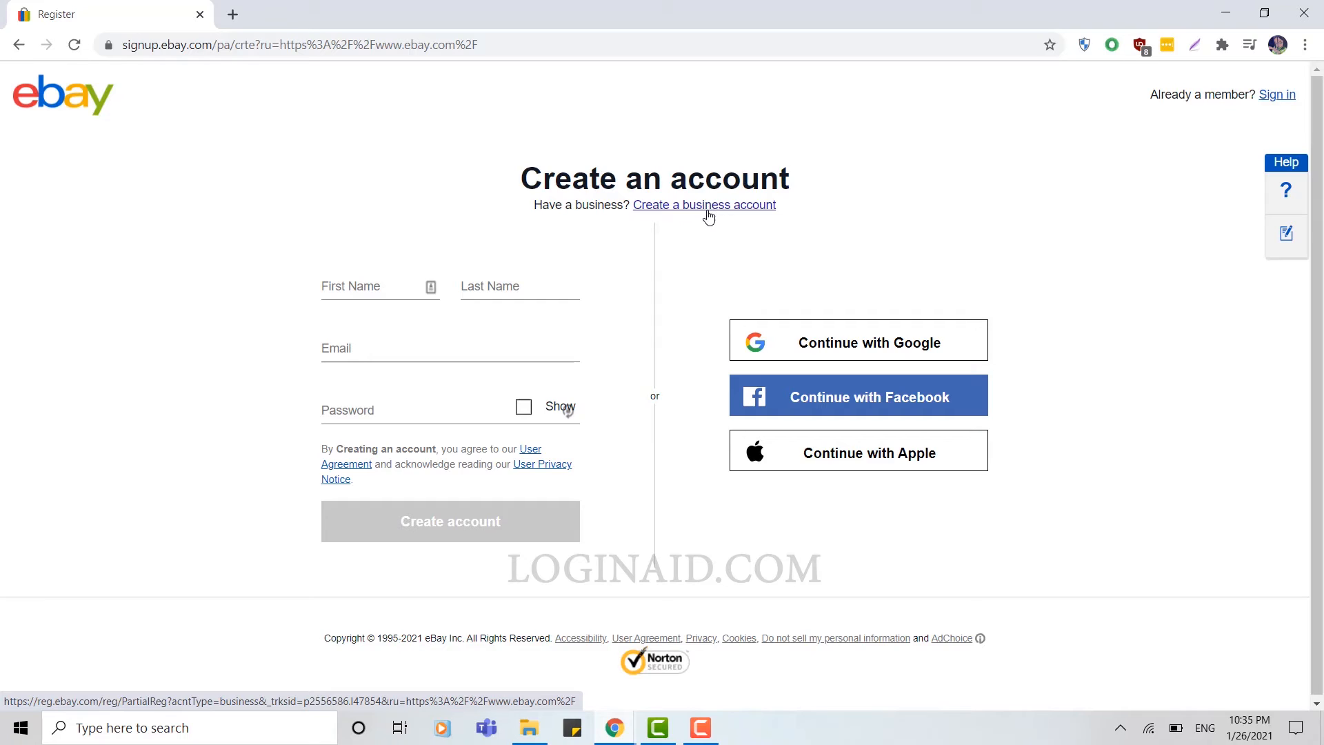
mouse_move(770, 226)
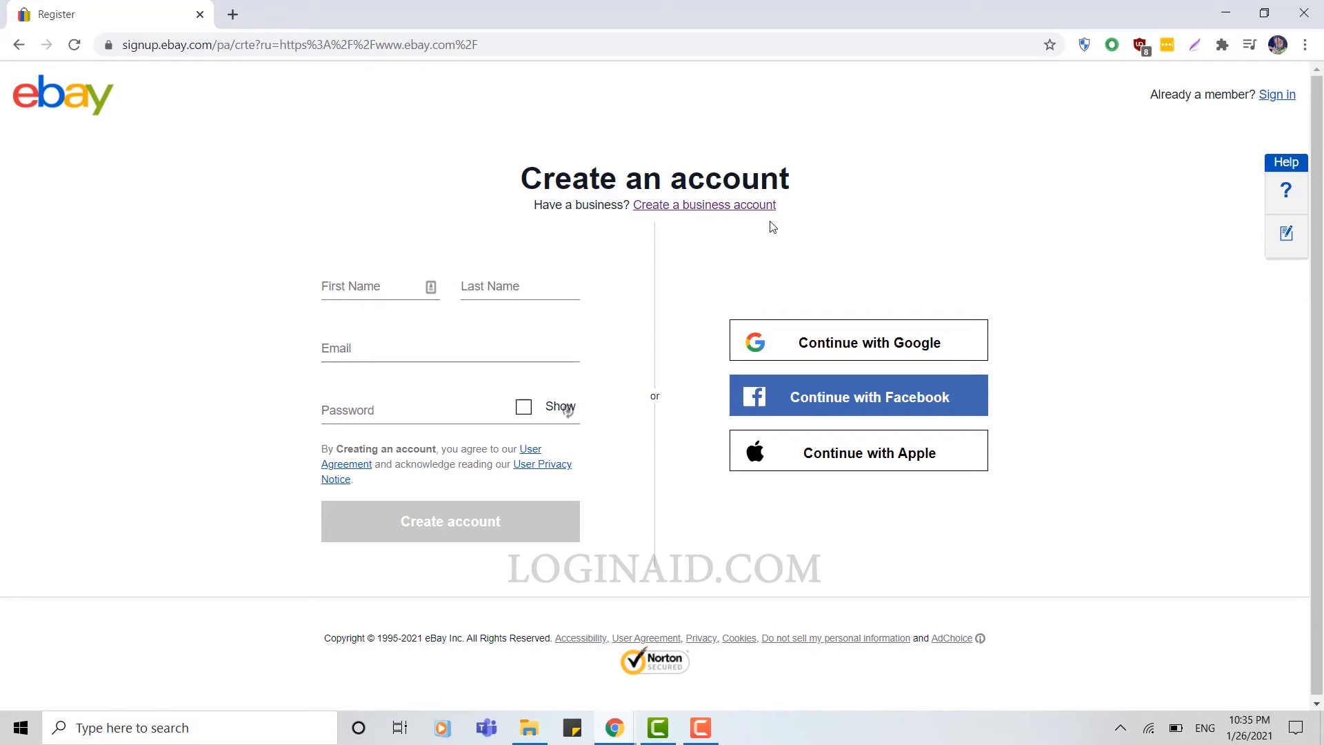
mouse_move(703, 204)
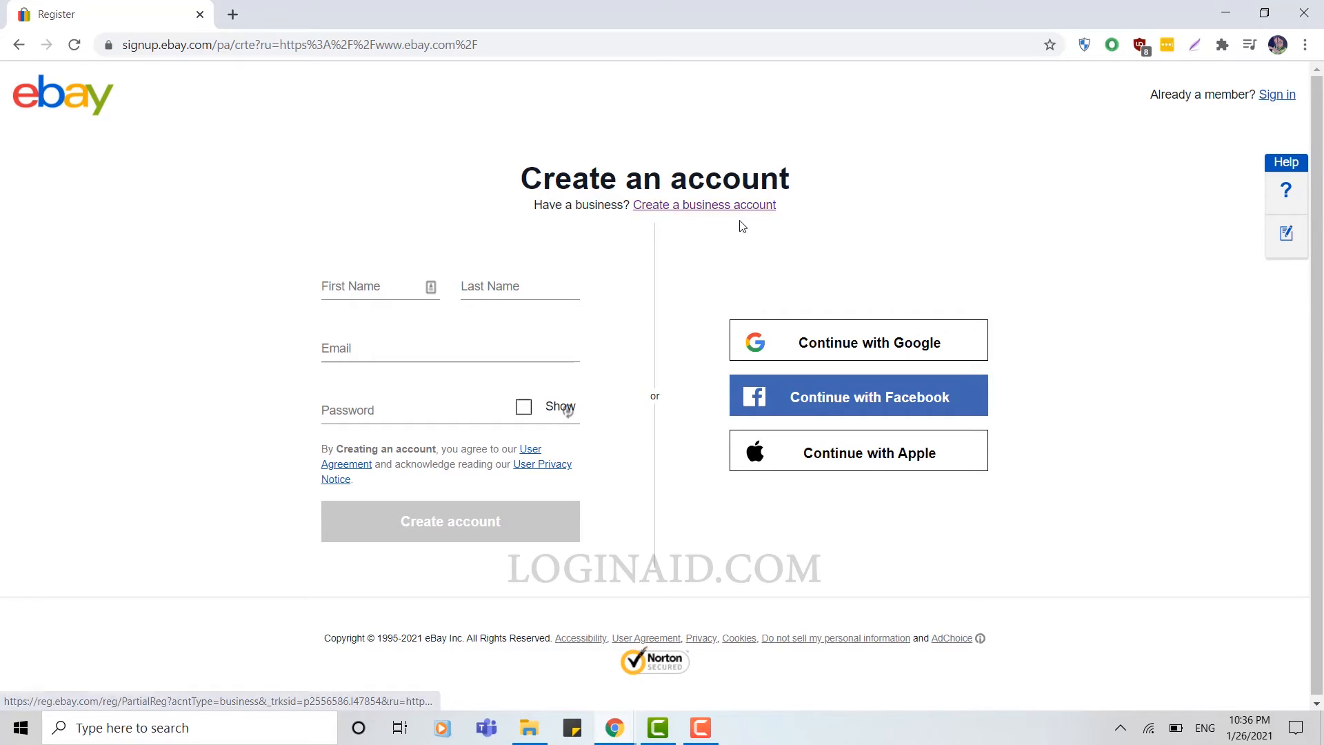
mouse_move(721, 232)
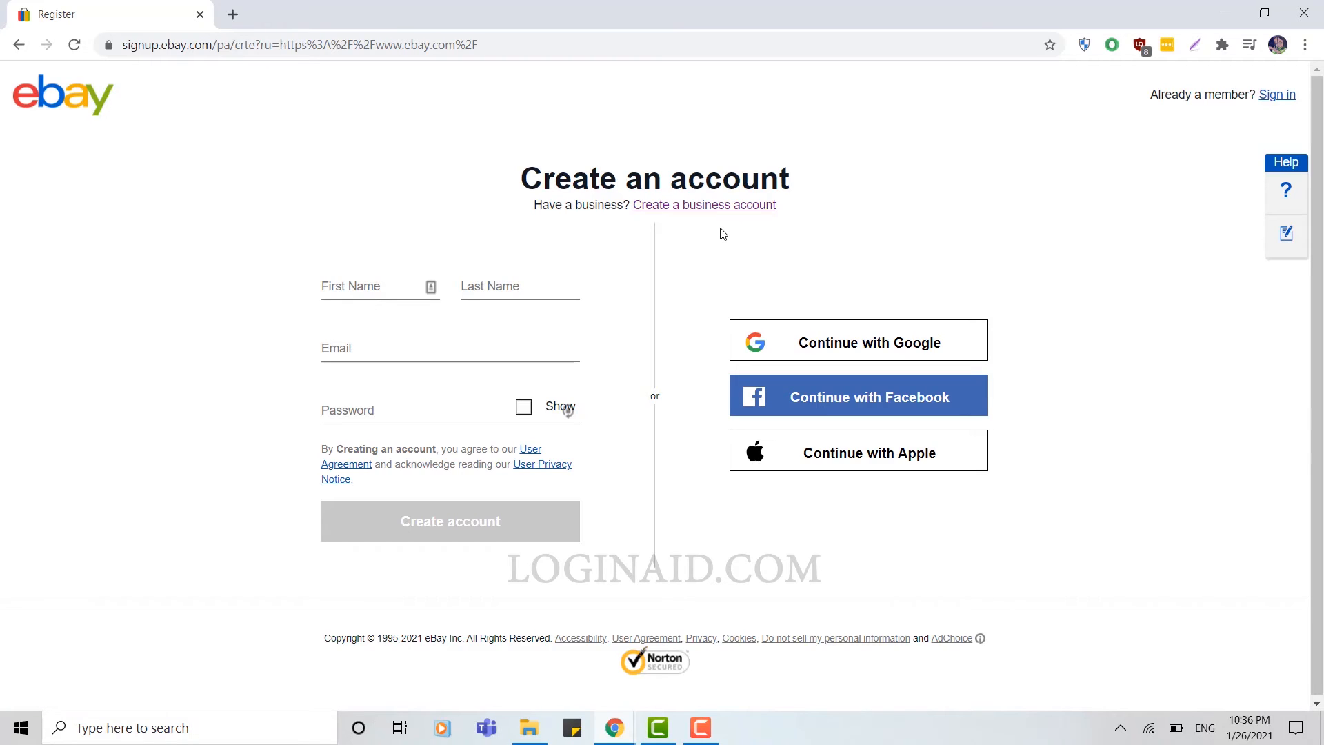
mouse_move(463, 260)
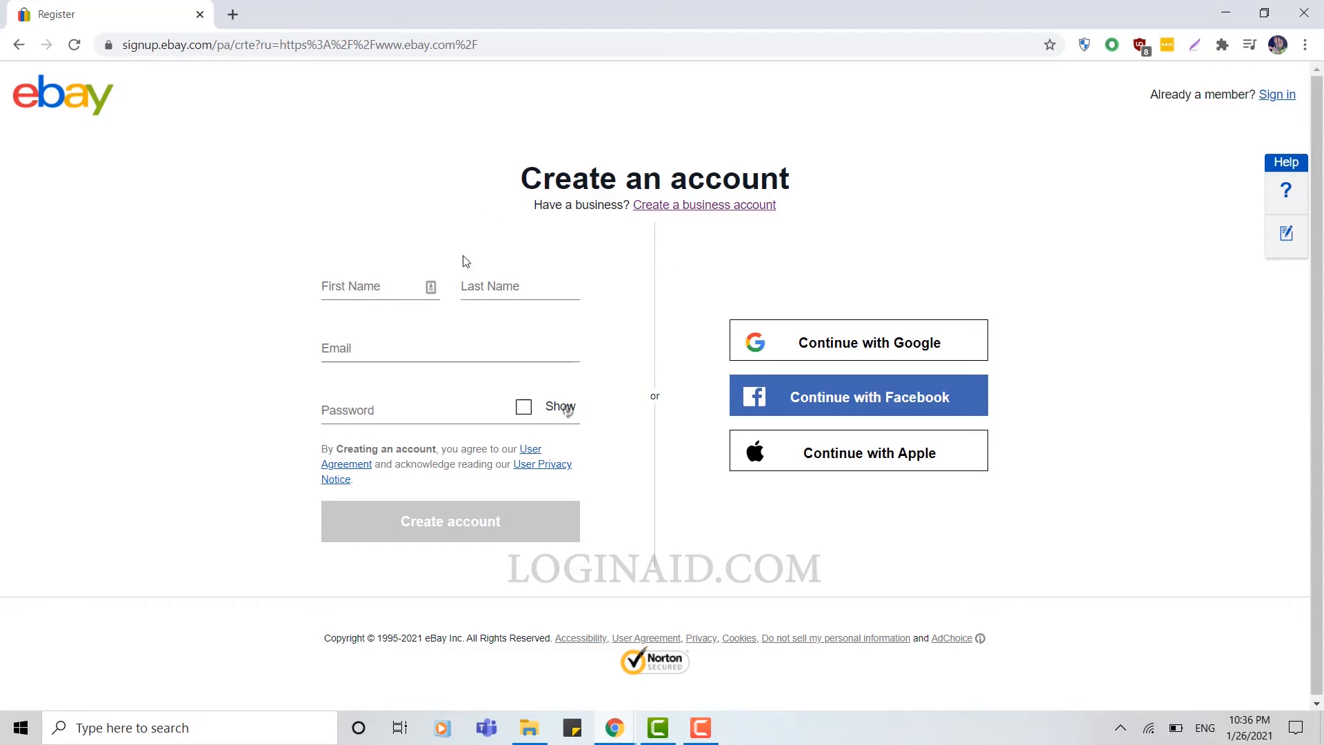
mouse_move(272, 362)
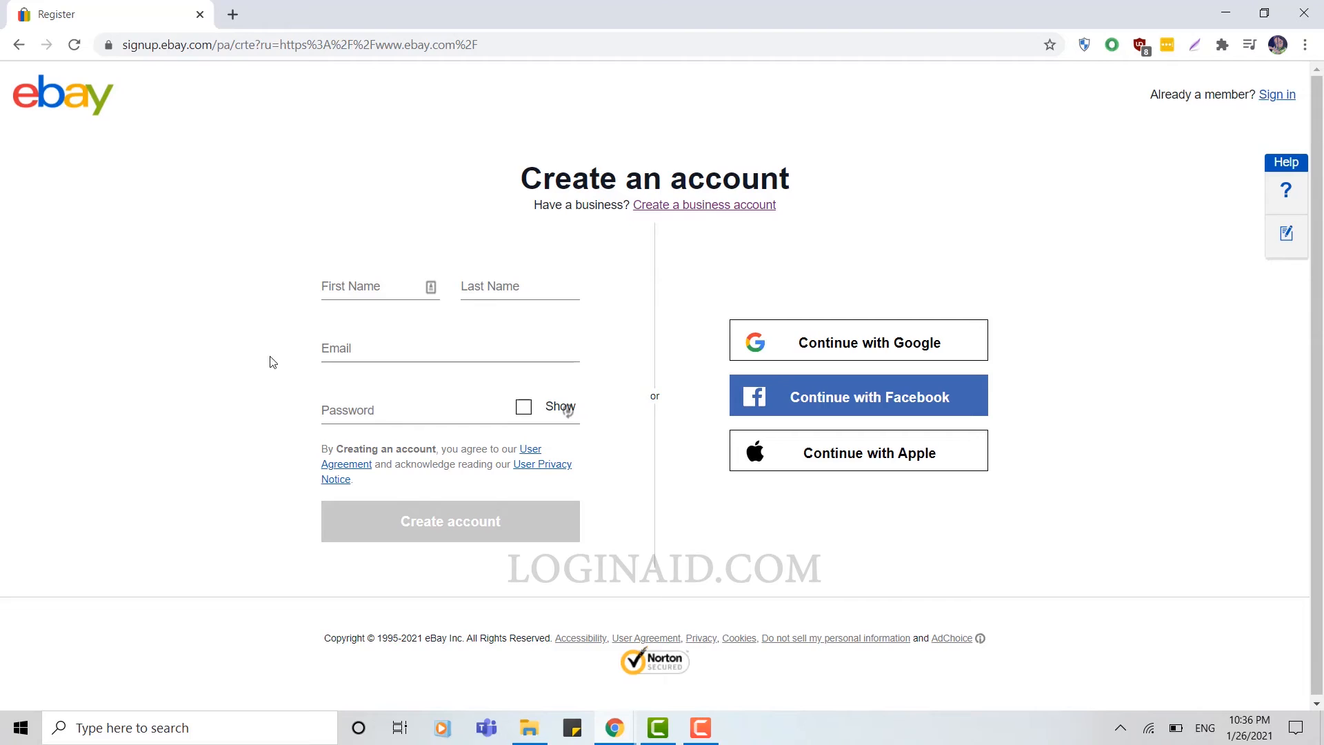
mouse_move(244, 364)
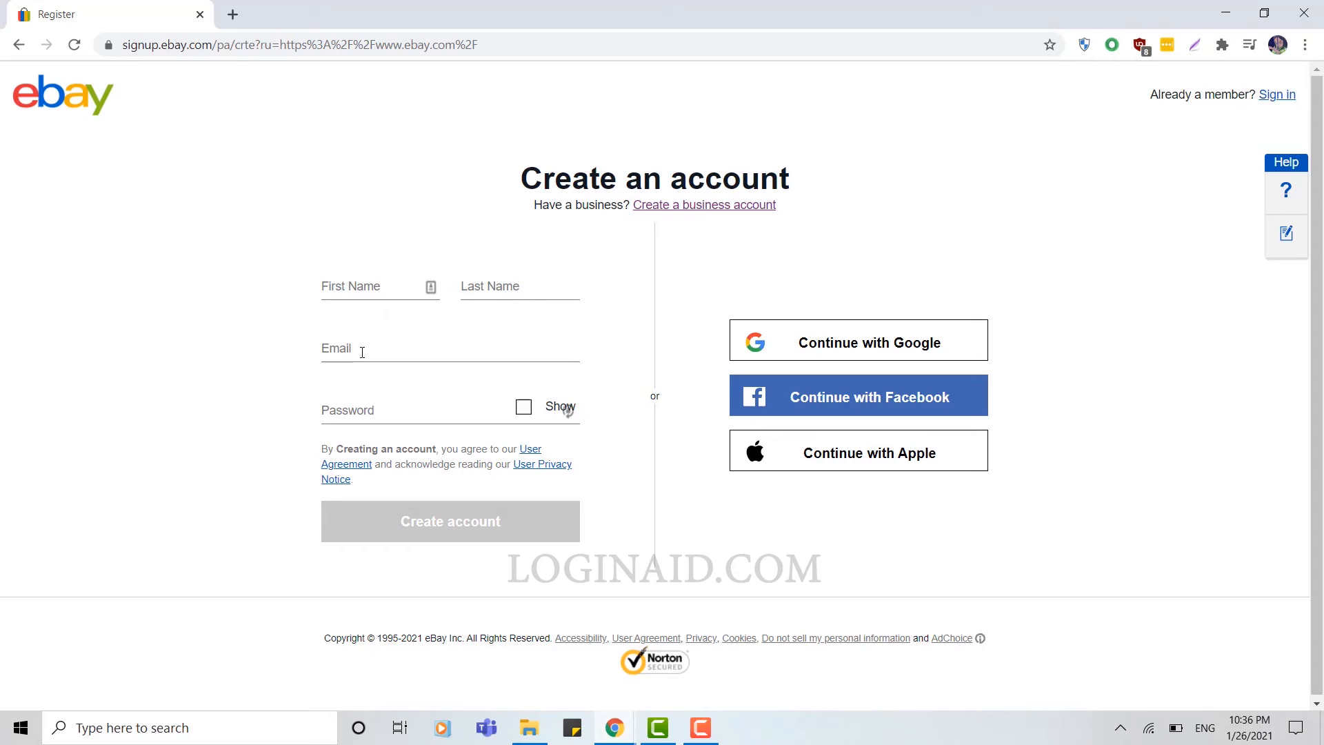
mouse_move(370, 385)
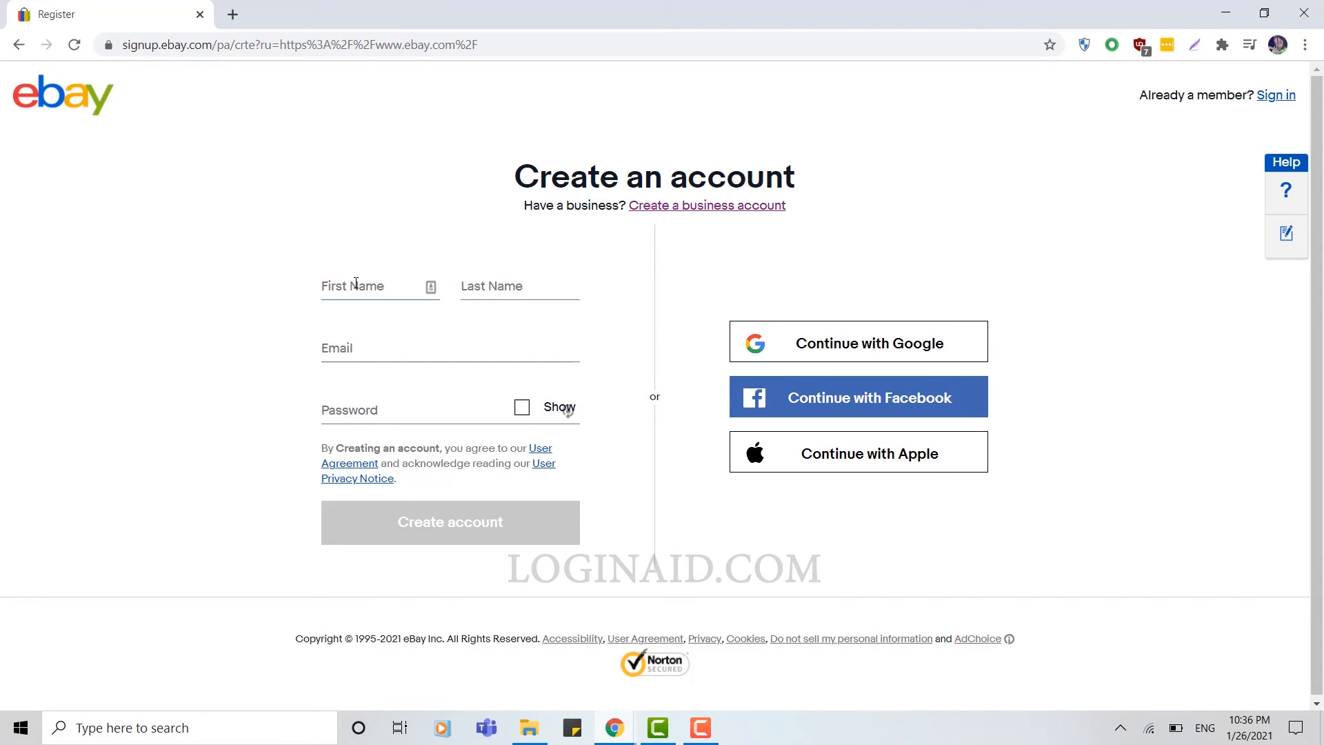
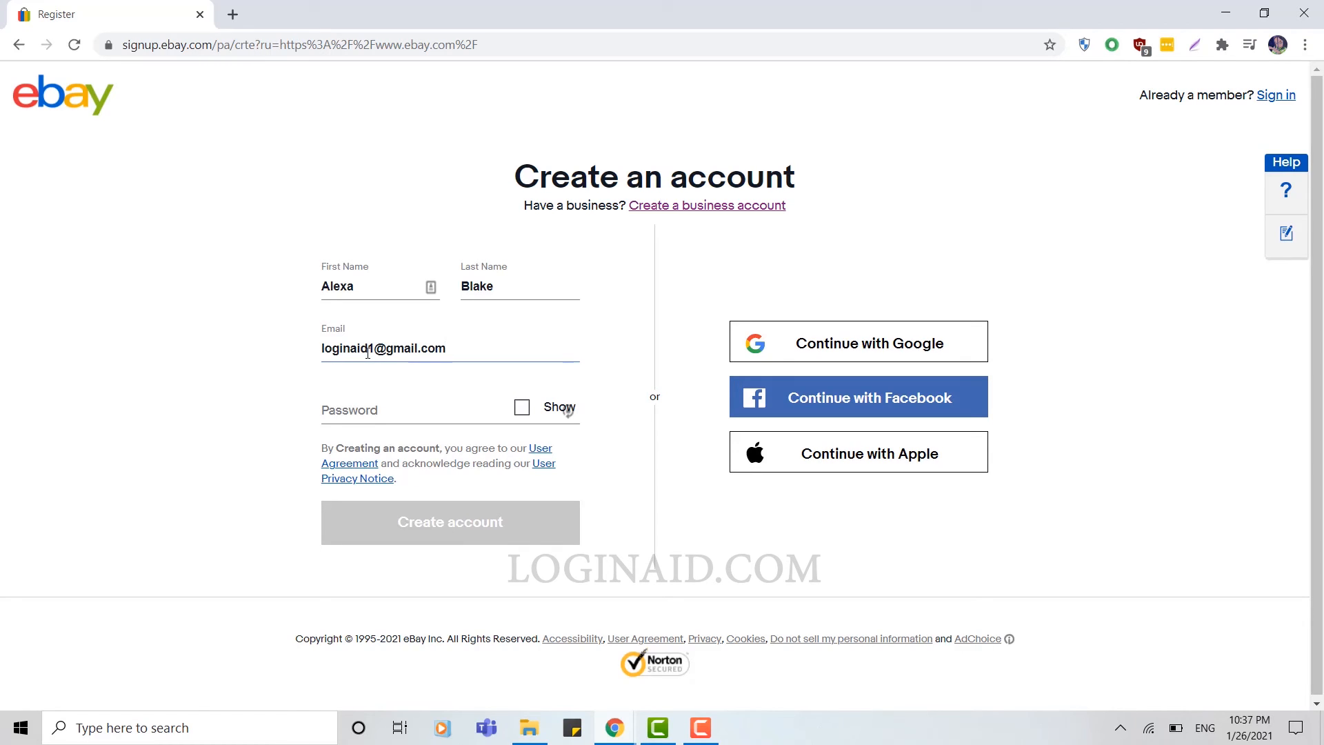
Step: Enter the account password and submit the form to create the account
click(414, 410)
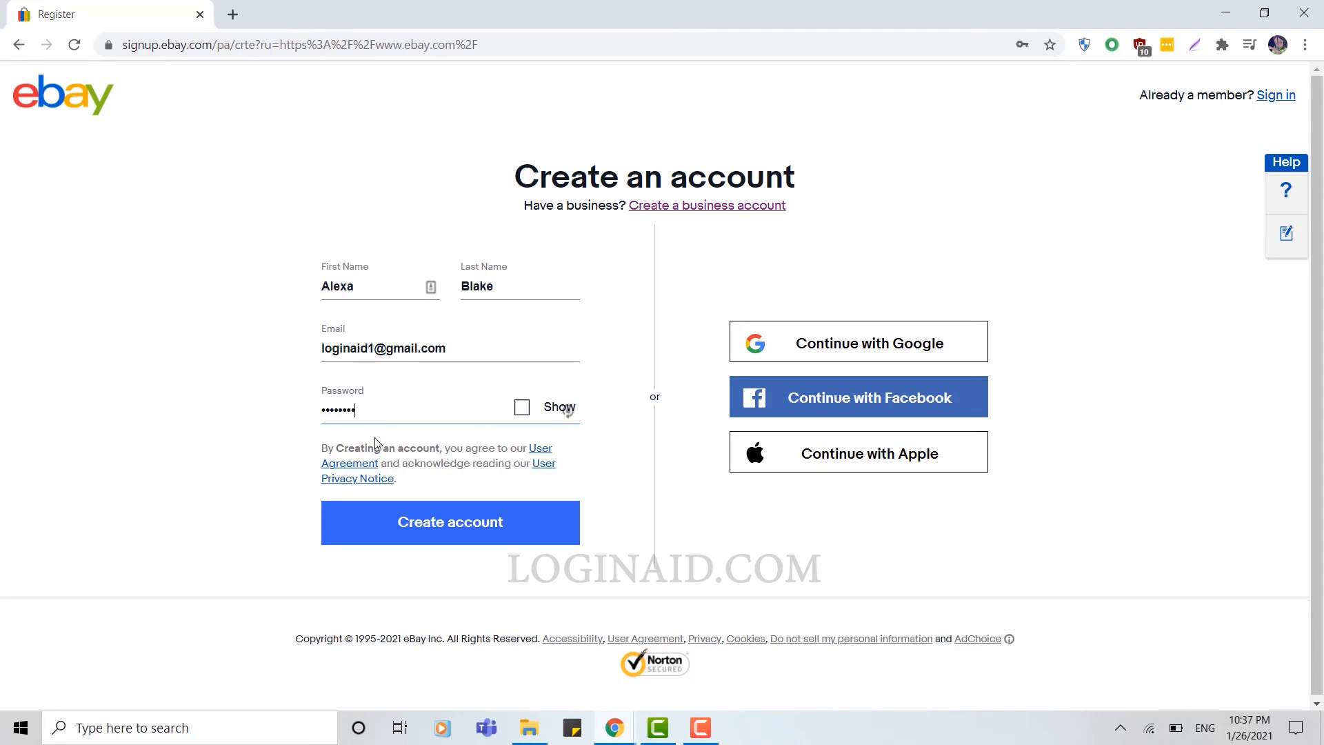
click(450, 521)
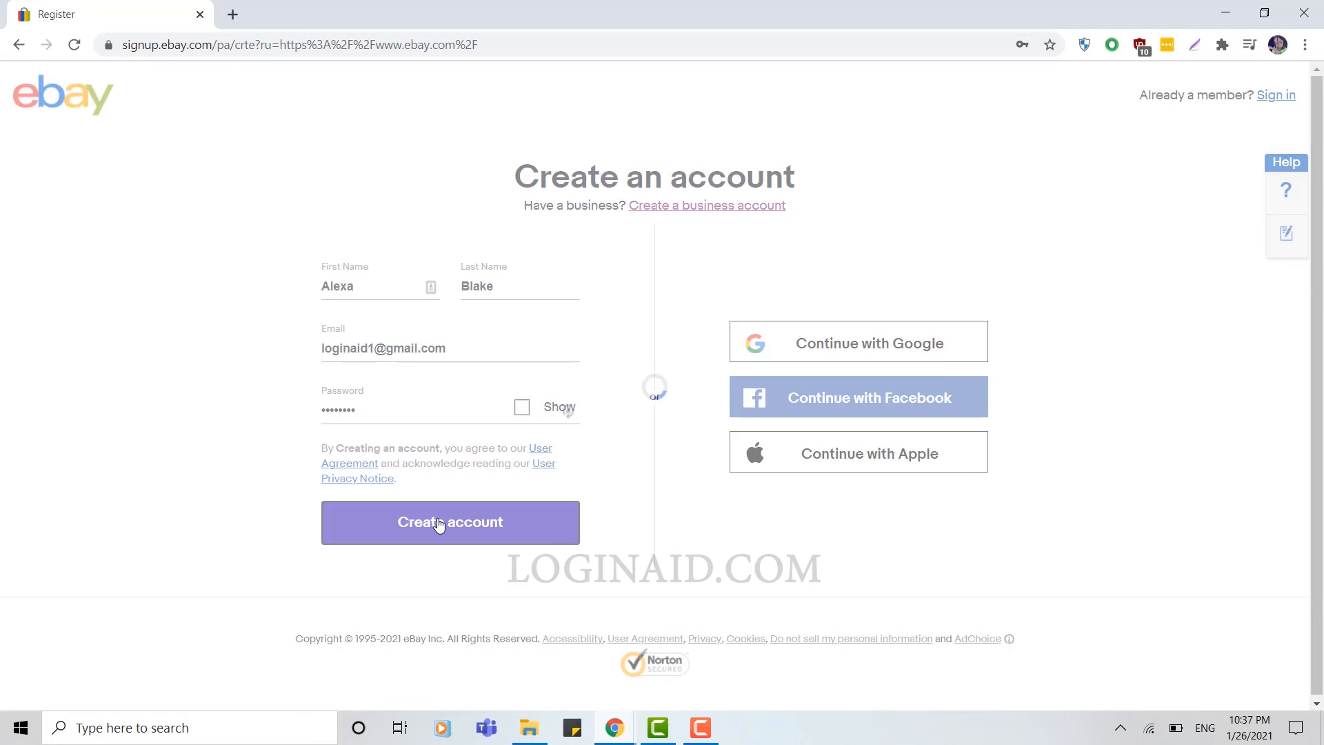
Step: Check the signed-in account's name and details from the 'Hi' greeting, then close the panel
click(449, 521)
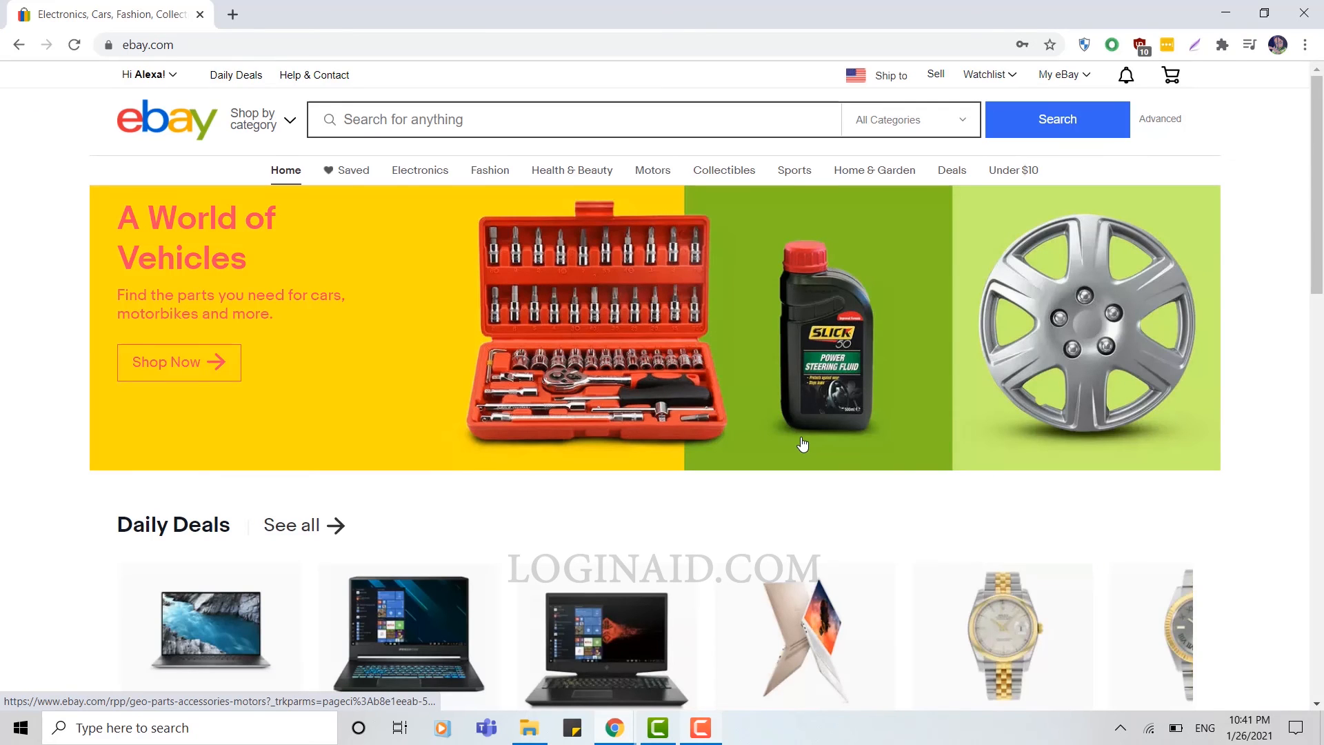
mouse_move(488, 375)
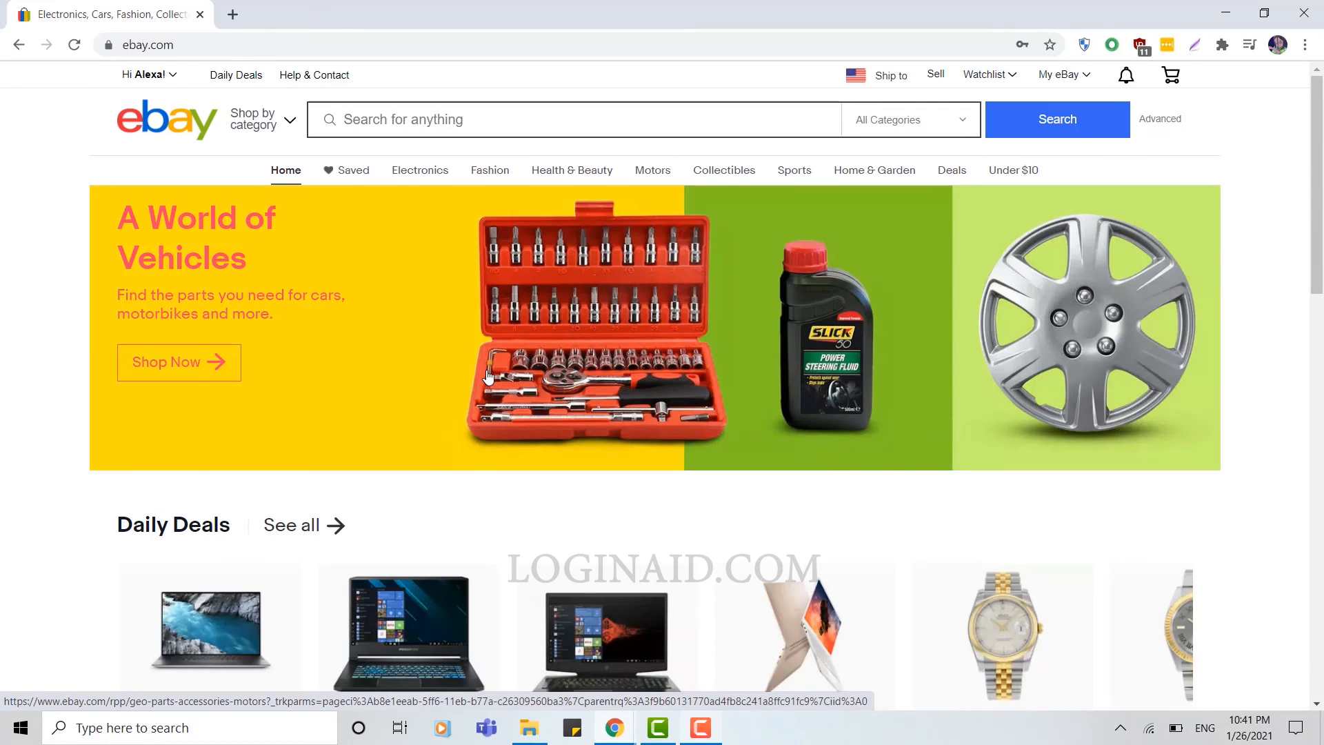
click(148, 74)
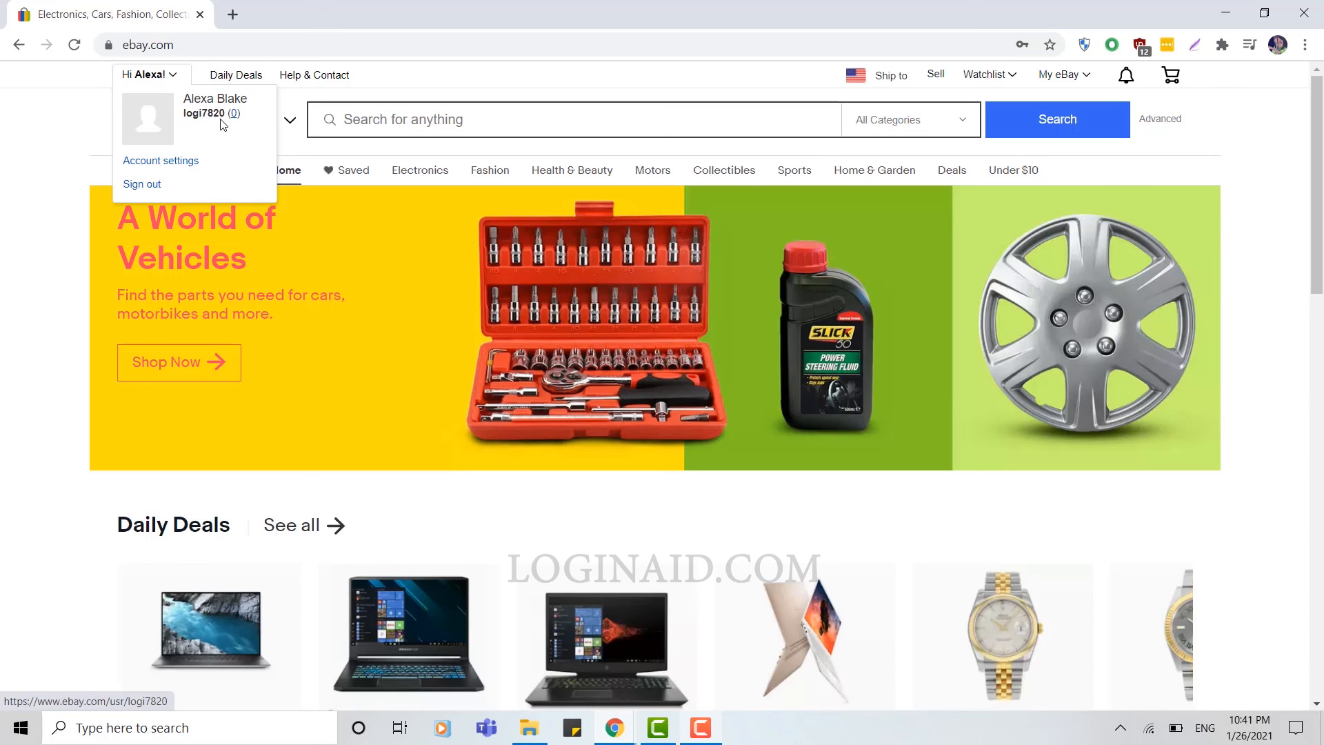
click(1255, 193)
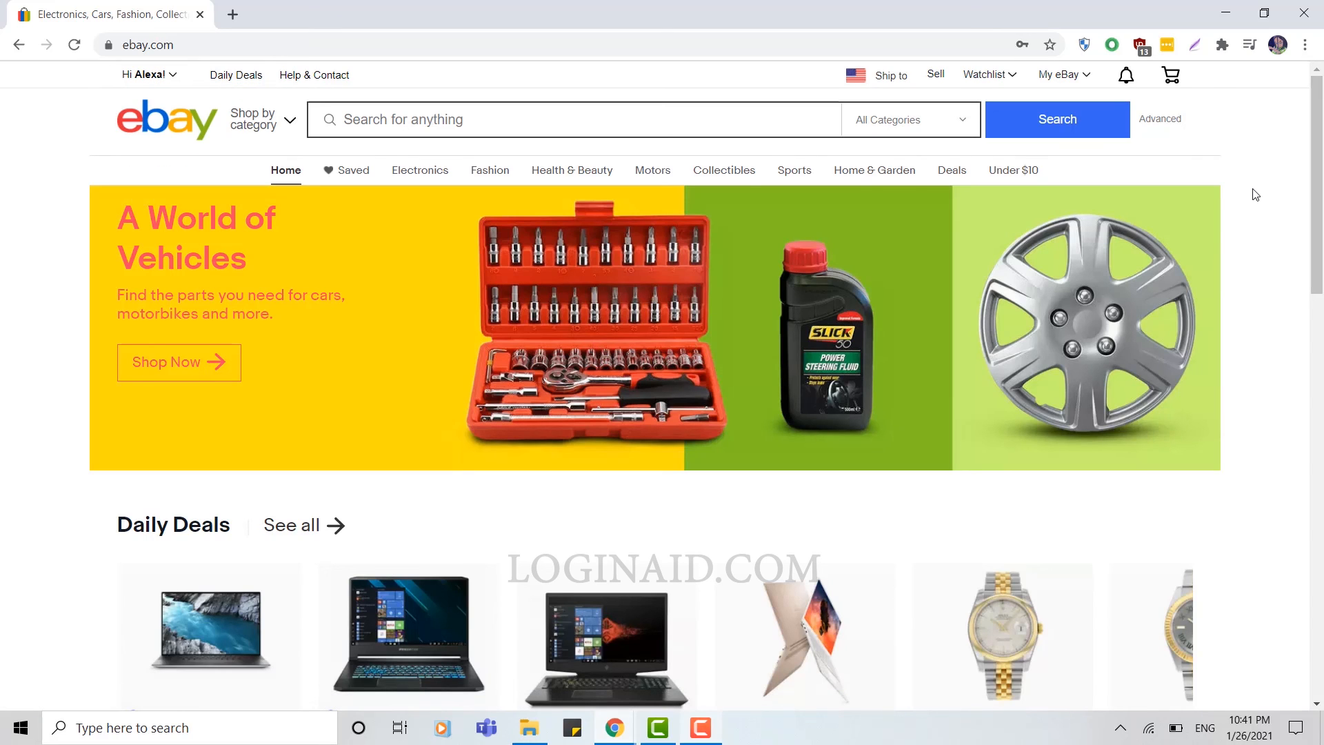
Step: Browse the signed-in eBay homepage from top to bottom and back up
scroll(down, 3)
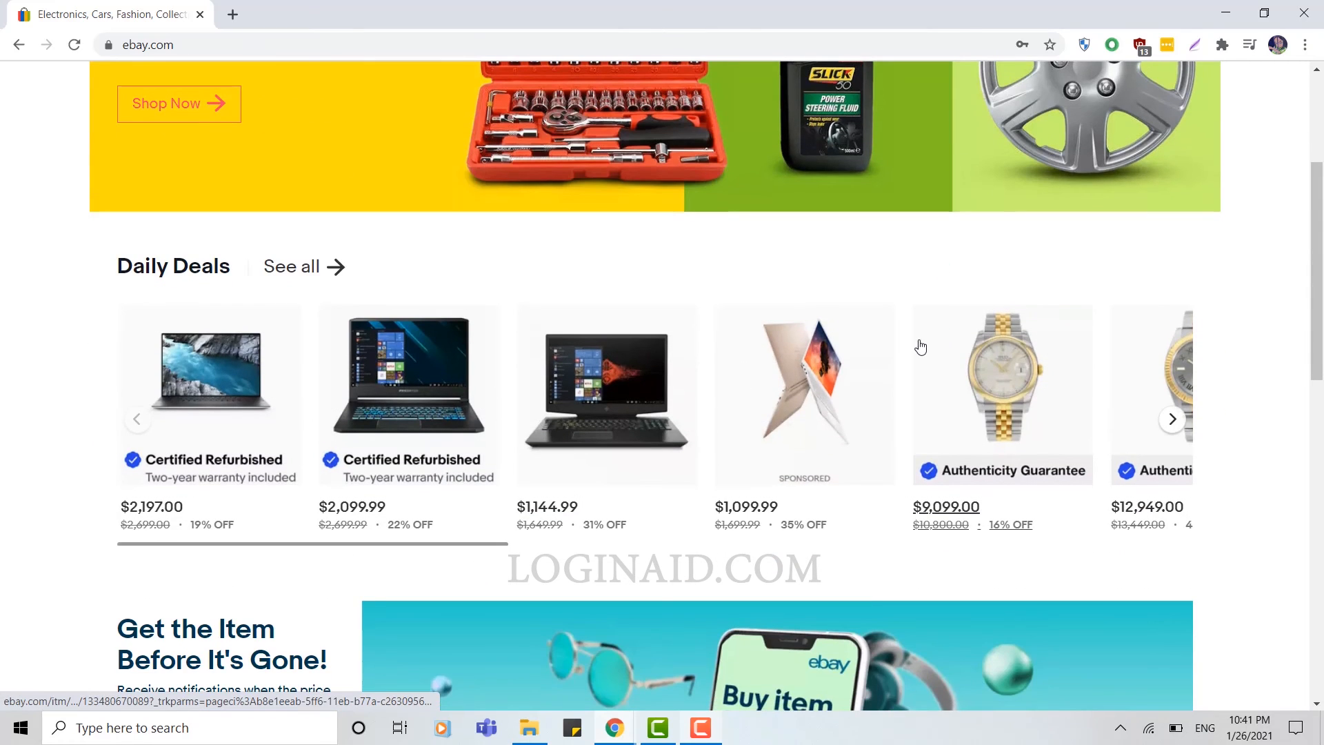
scroll(down, 3)
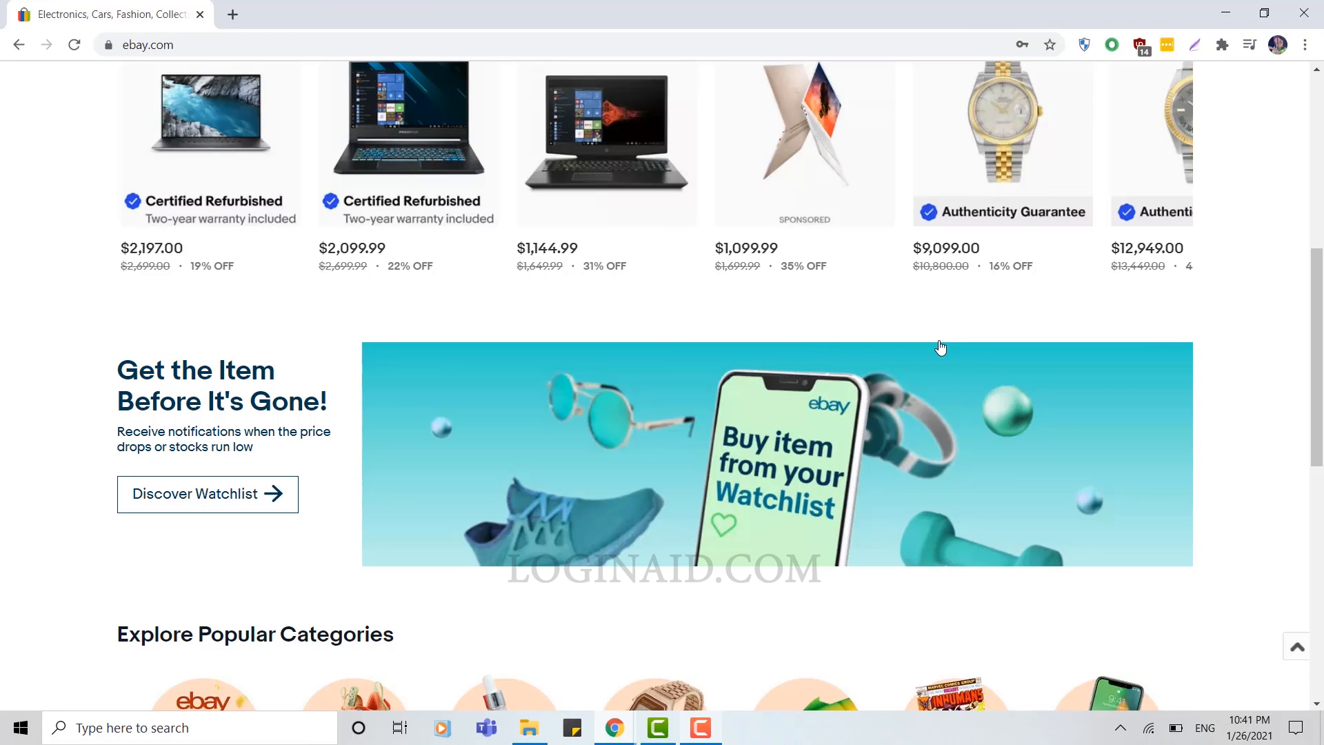
scroll(down, 3)
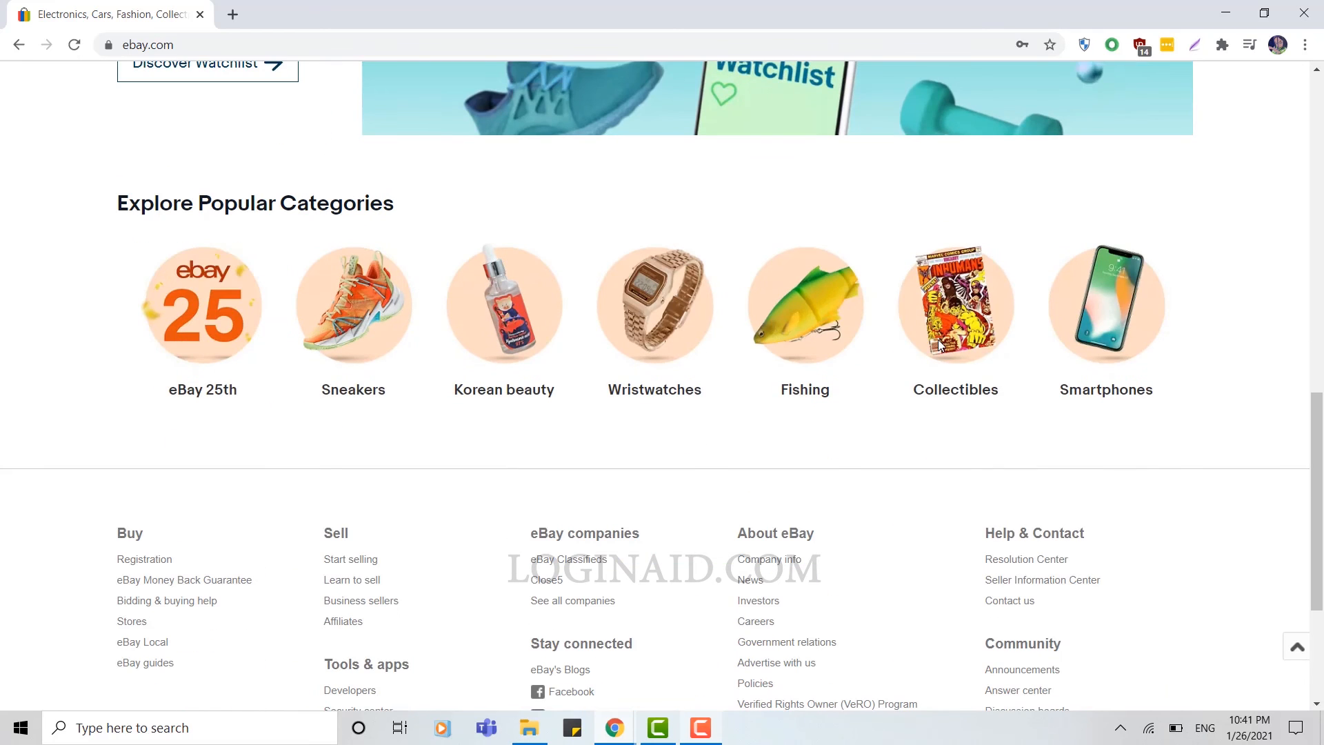
scroll(up, 3)
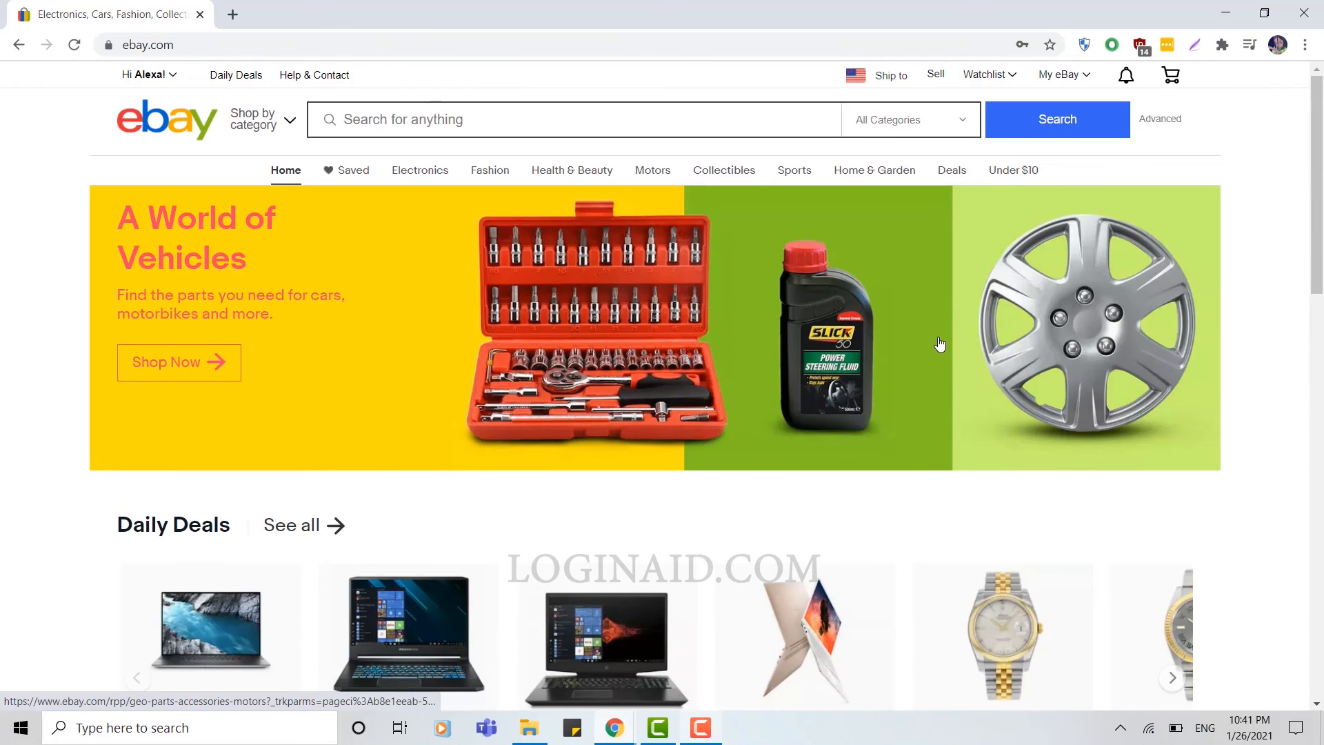
mouse_move(1259, 182)
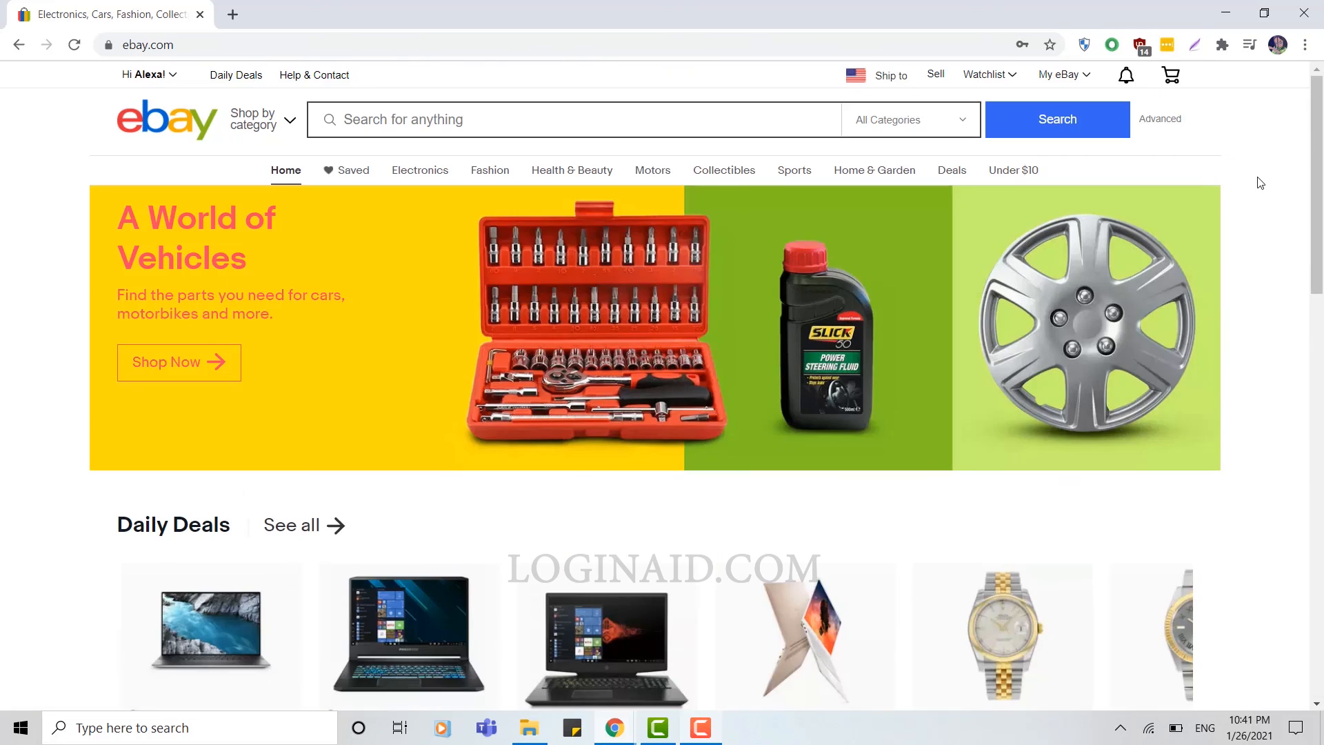